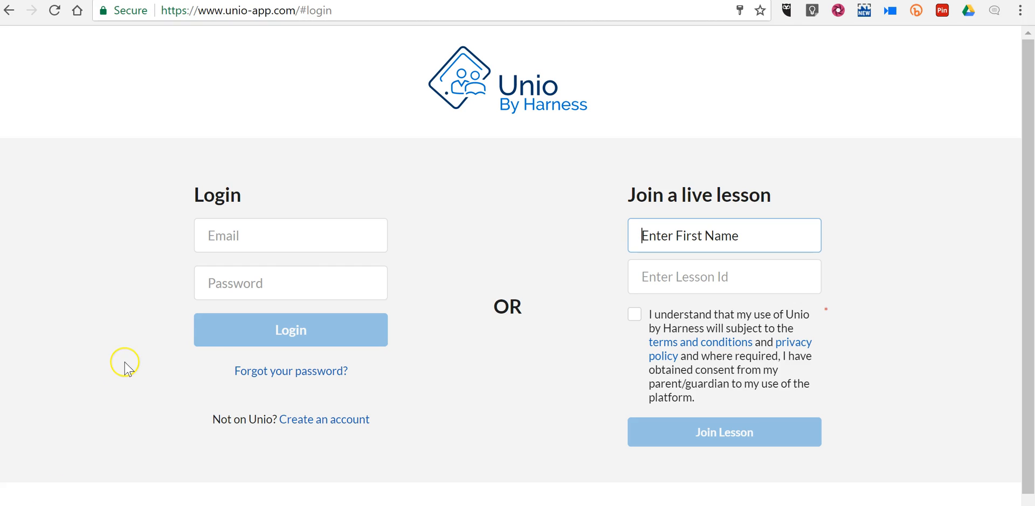
- Log in to the teacher account using the saved autofill email and password
left_click(290, 235)
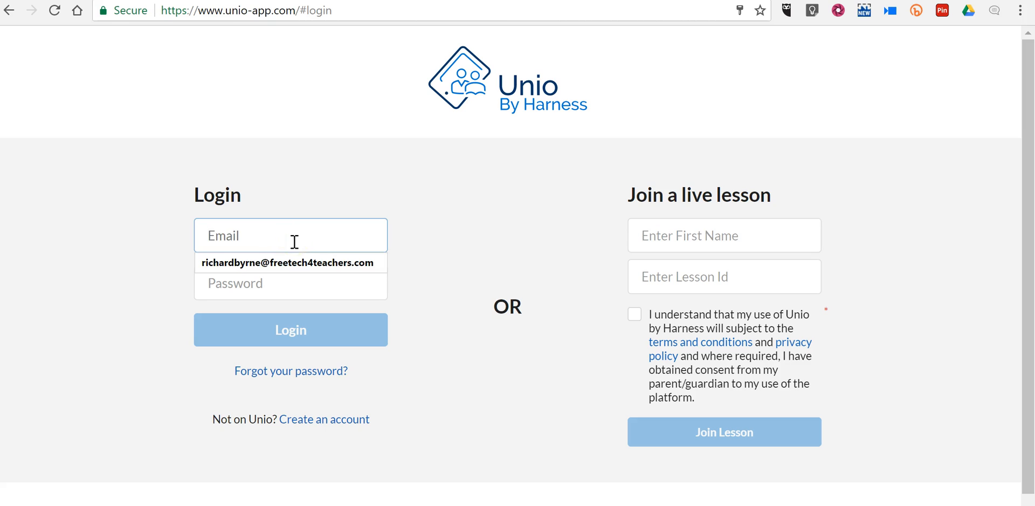
left_click(291, 330)
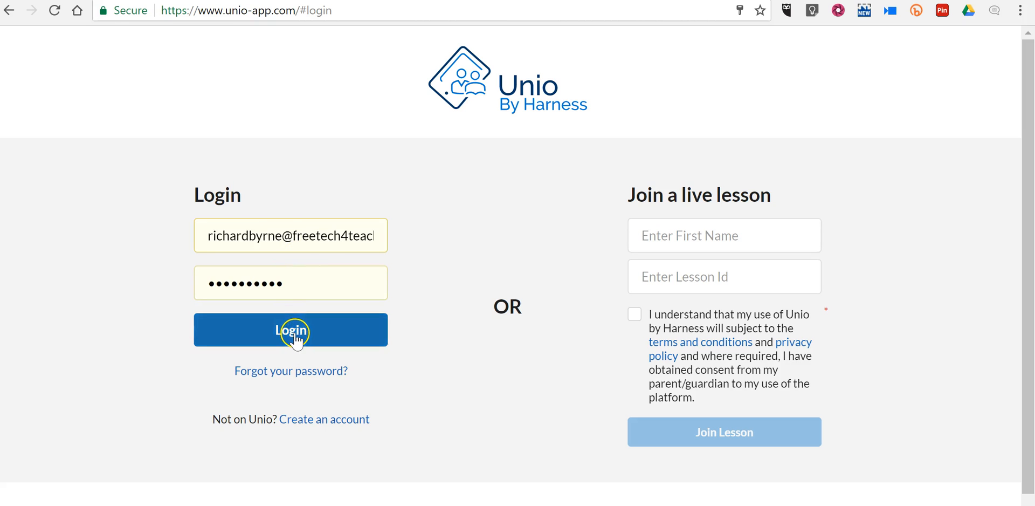
left_click(292, 331)
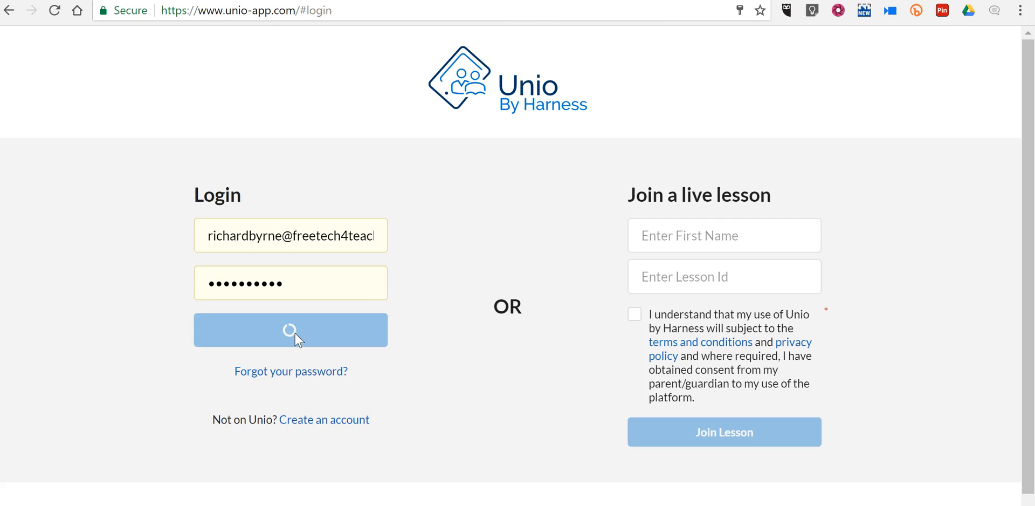
left_click(290, 330)
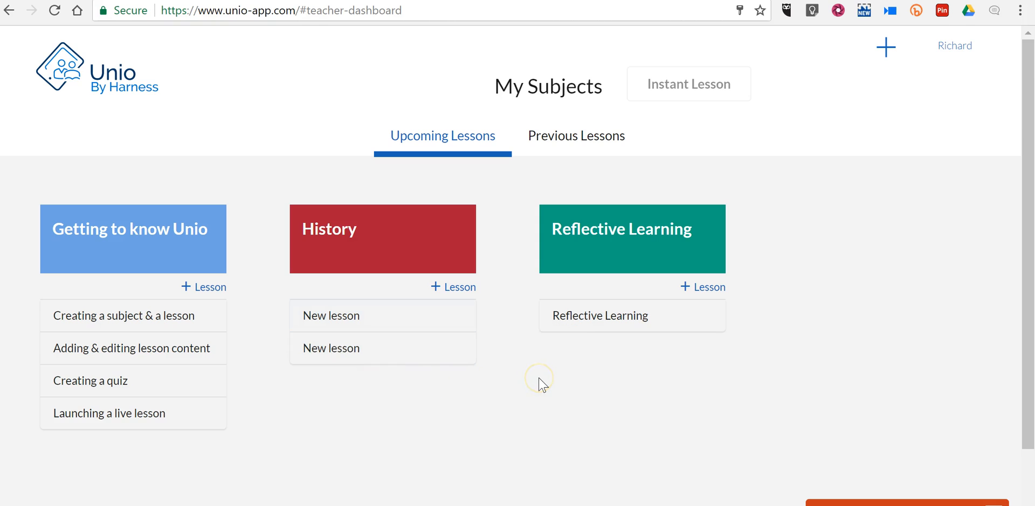
mouse_move(393, 390)
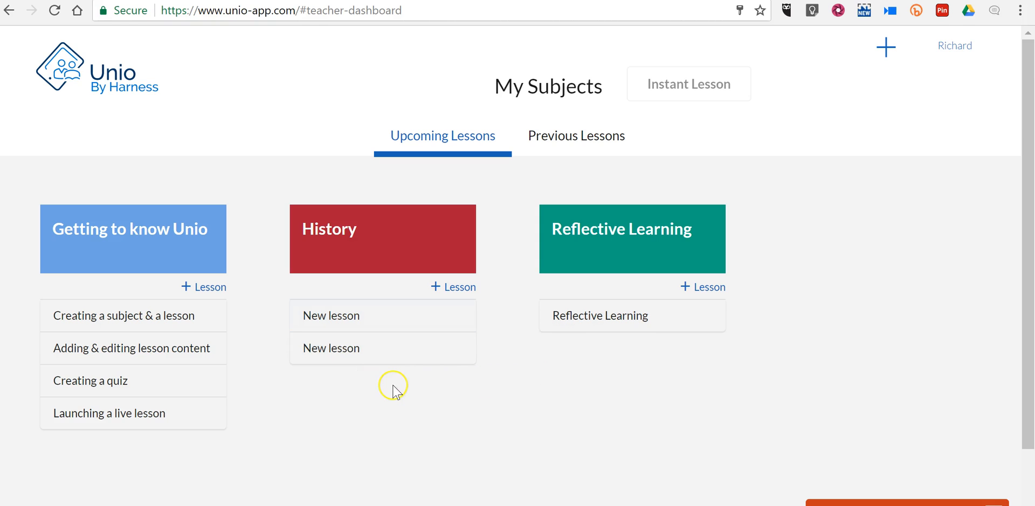
mouse_move(437, 290)
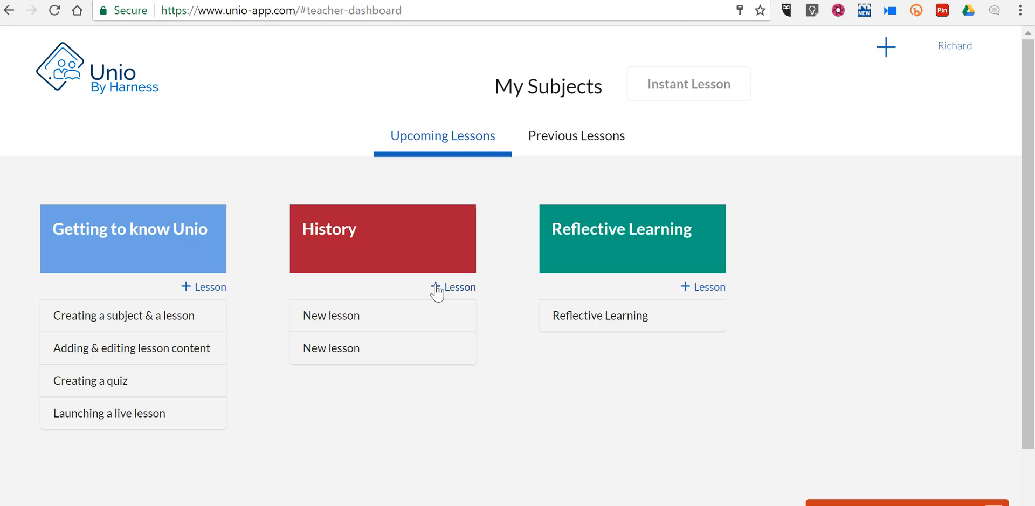
- Add a new lesson under the History subject from the dashboard
left_click(331, 315)
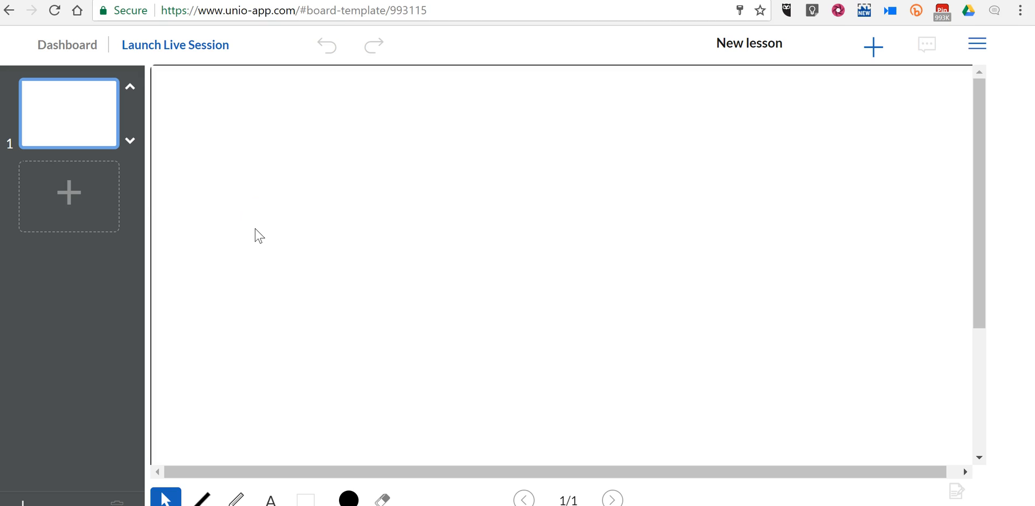
mouse_move(323, 209)
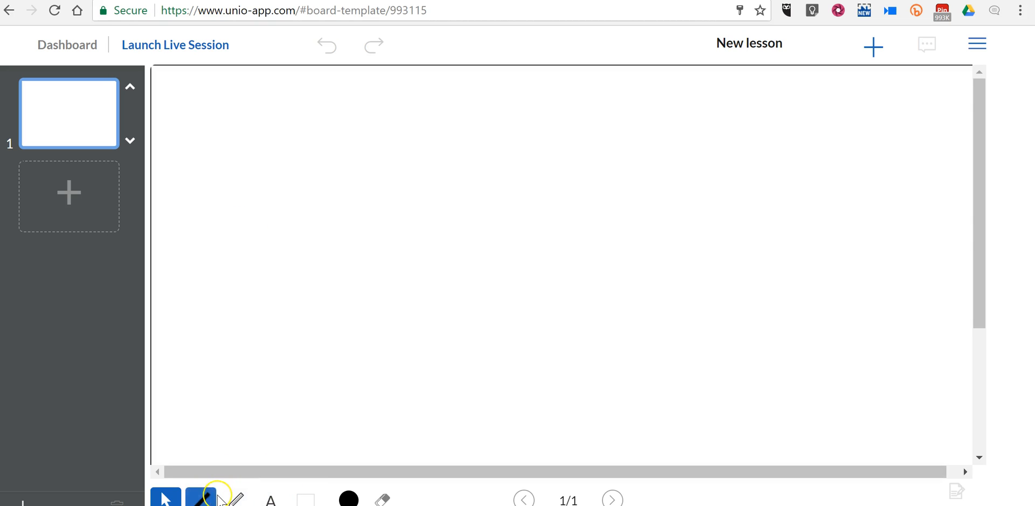
- Handwrite 2+2=4 on slide 1 with the pencil, then add a second slide
left_click(231, 501)
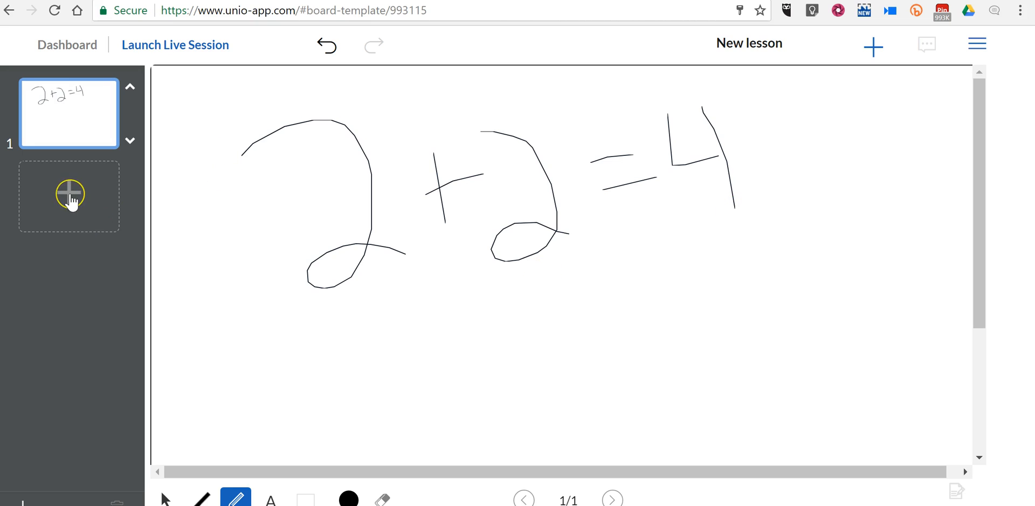
left_click(69, 193)
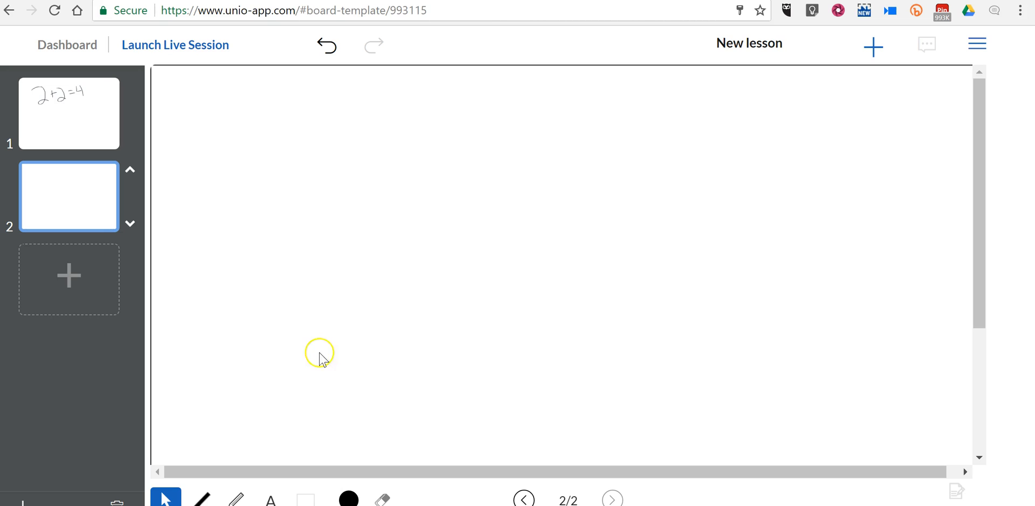
- Add the text 'This is text on a screen.' to slide 2 at 24pt
left_click(271, 498)
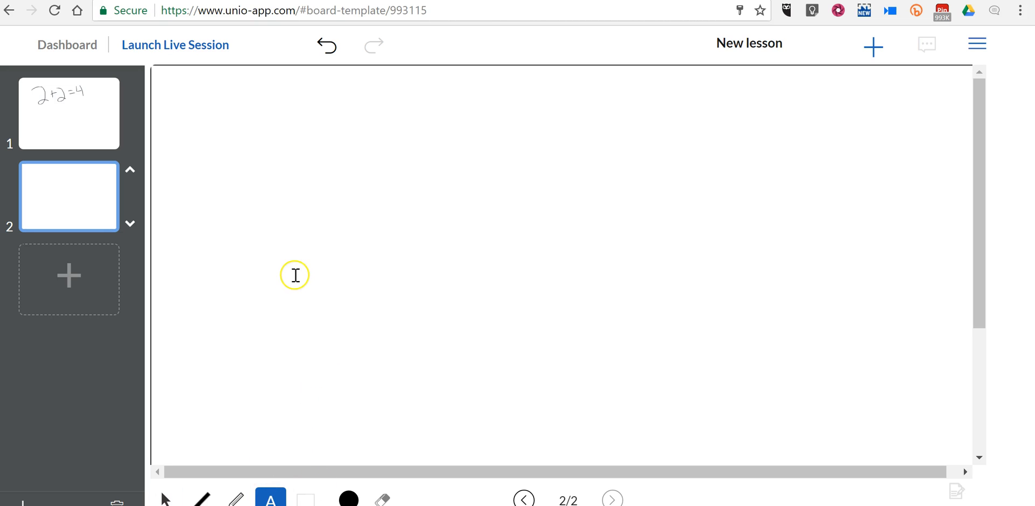
left_click(295, 274)
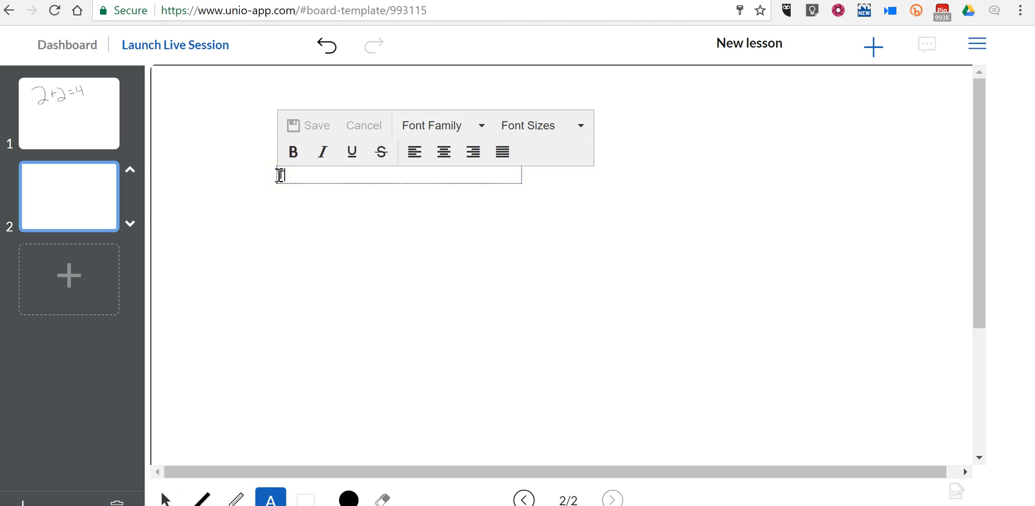
type("This is text on")
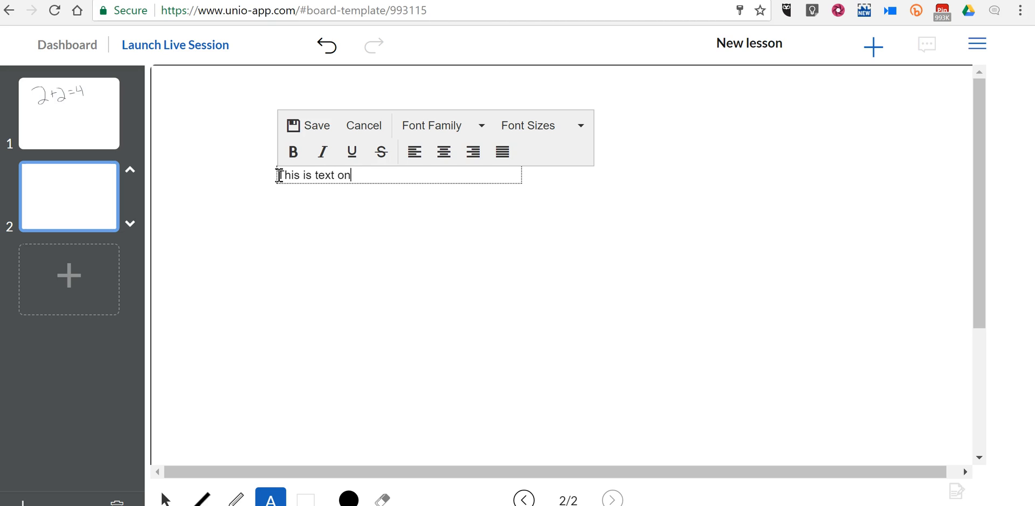
type("a screen.")
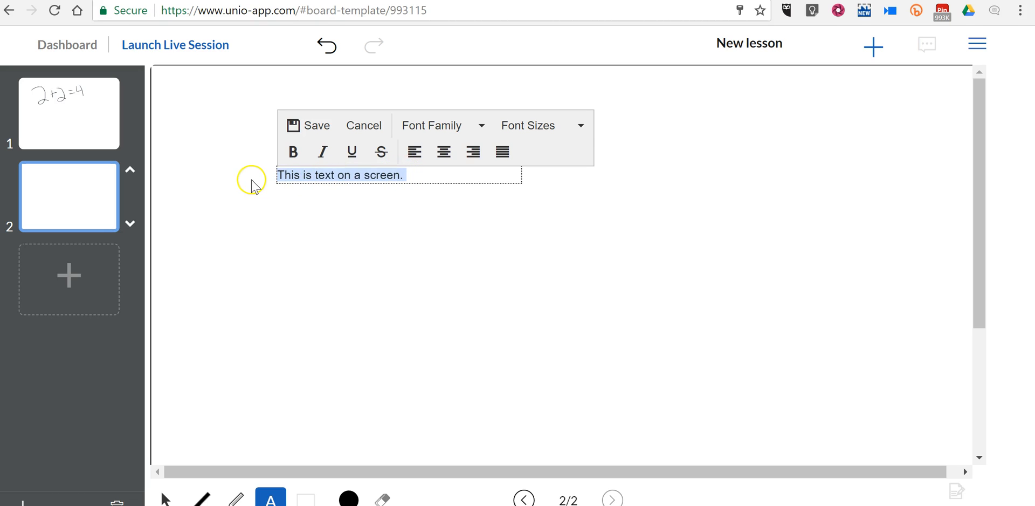
left_click(543, 125)
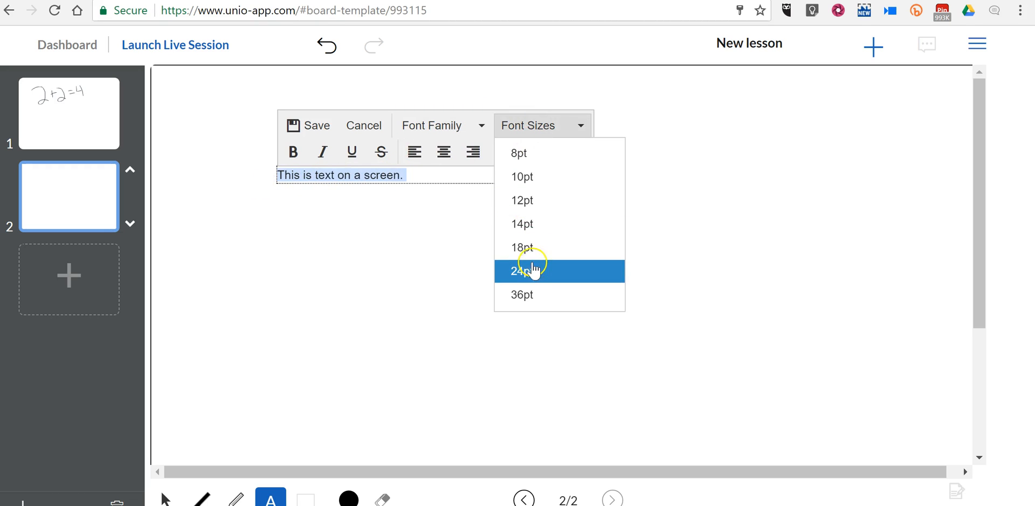
left_click(532, 270)
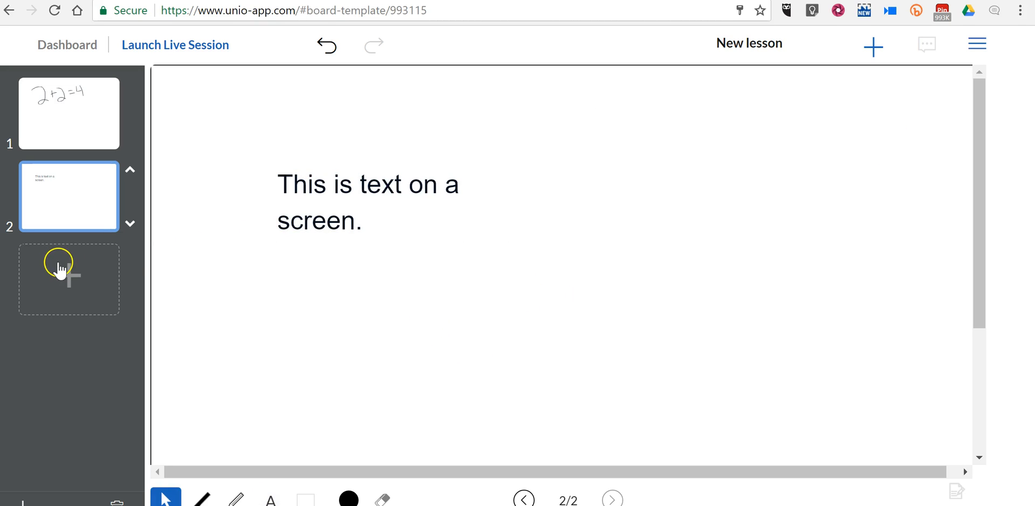
- Add a blank third slide, then create a new quiz from the Activity options
left_click(873, 47)
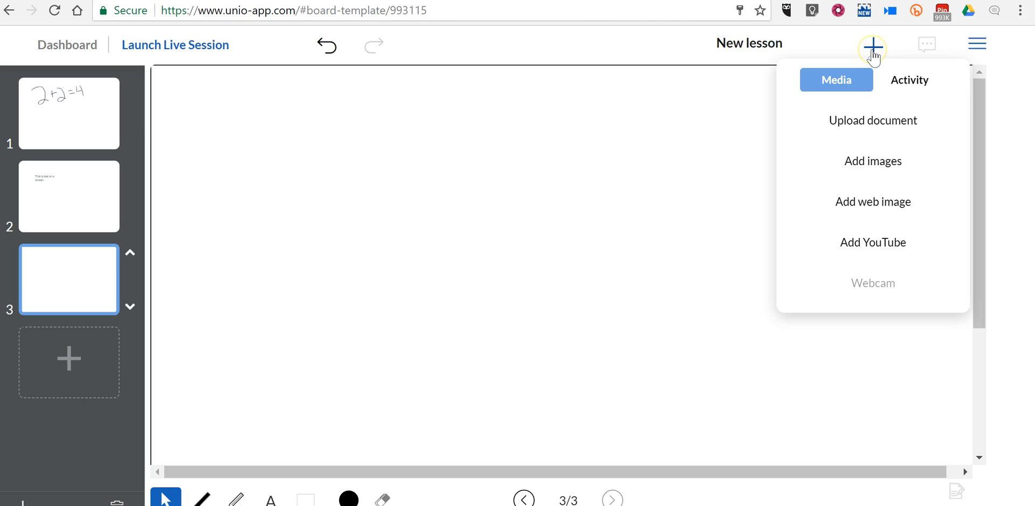
mouse_move(873, 130)
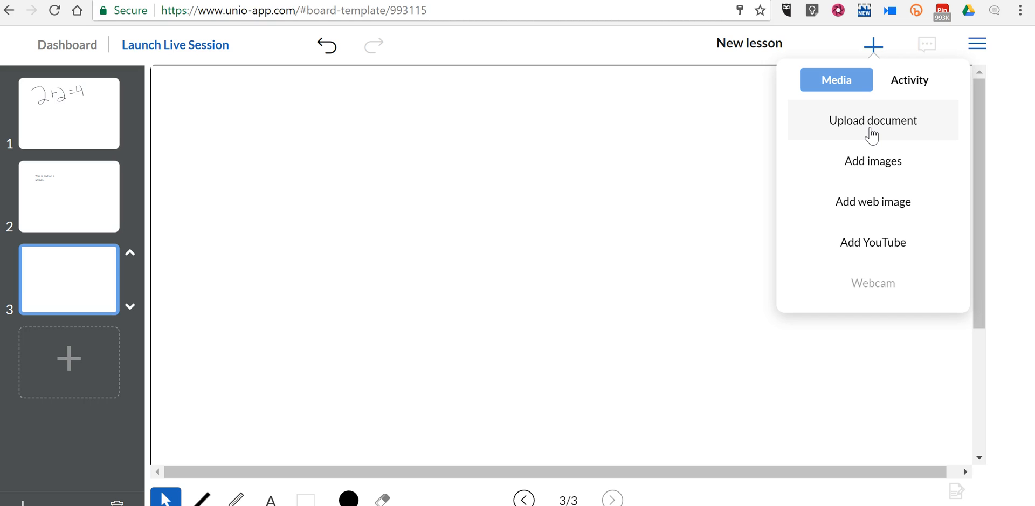
left_click(909, 80)
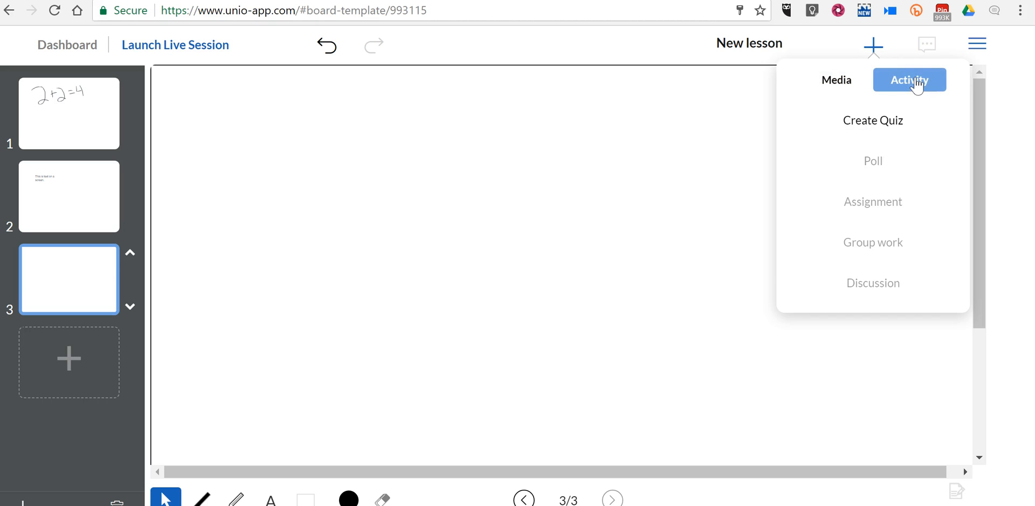
left_click(872, 120)
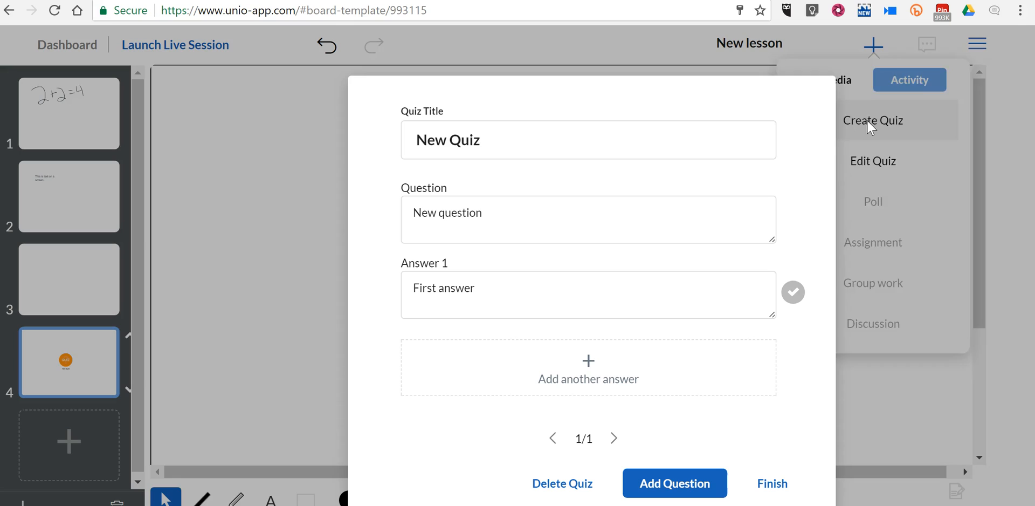
- Title the quiz 'Tour de France' and ask who won last year's tour
left_click(484, 131)
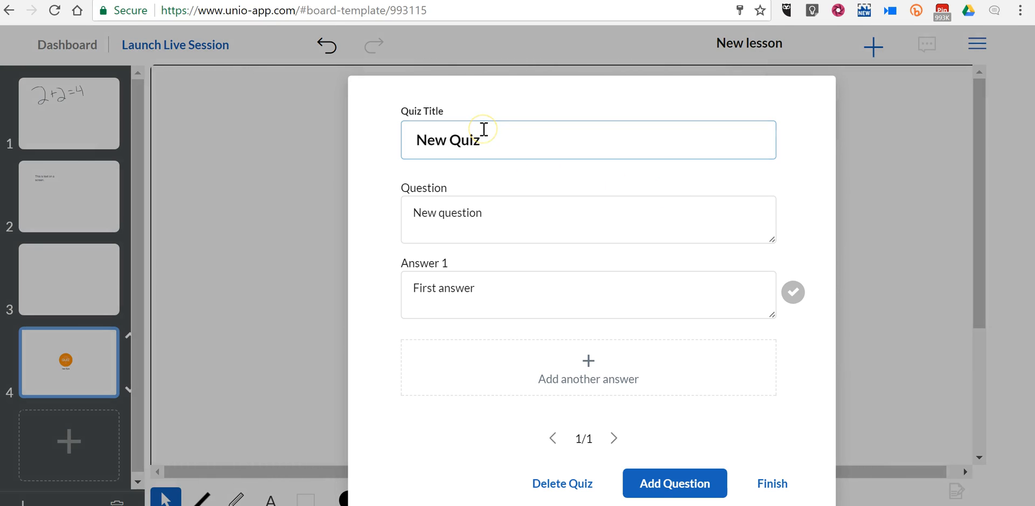
left_click(587, 139)
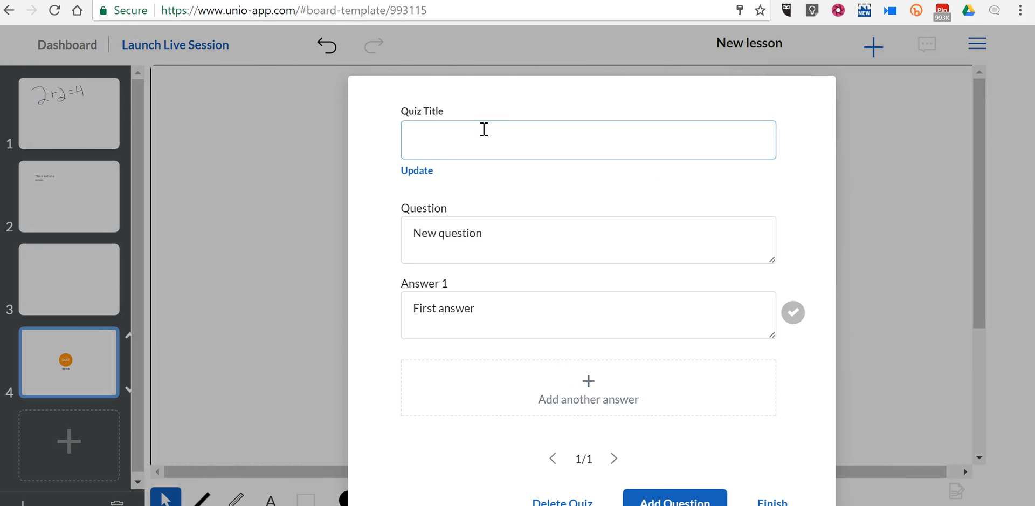
type("Tour de France")
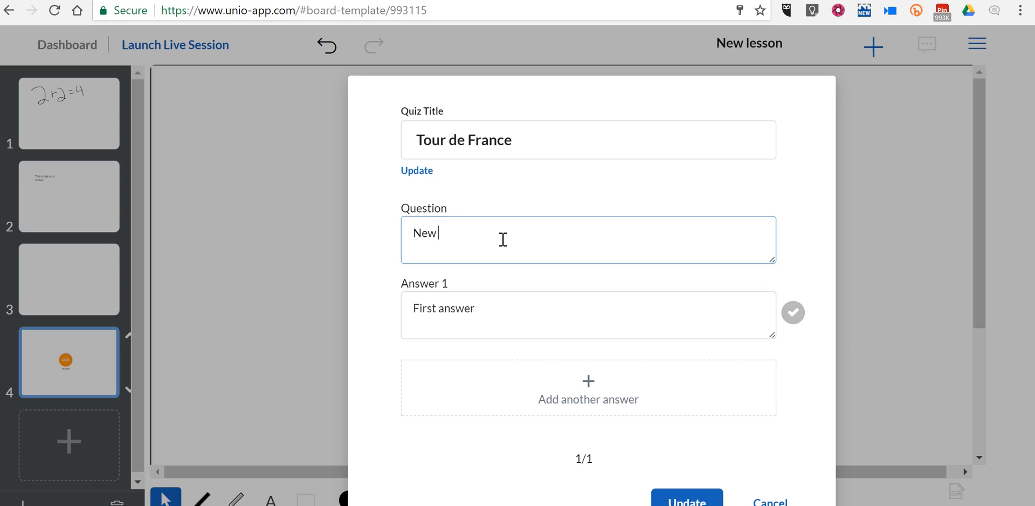
type("Who won last")
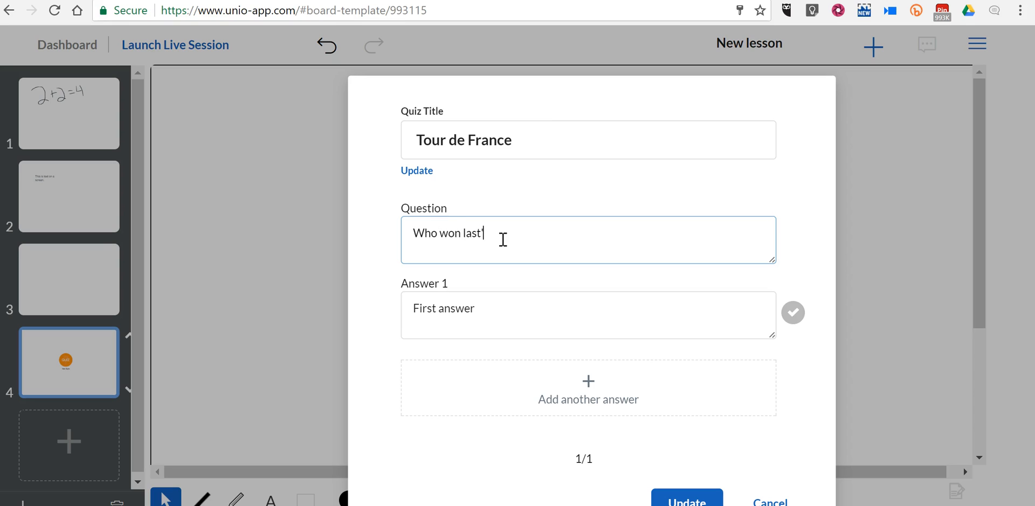
type("'s")
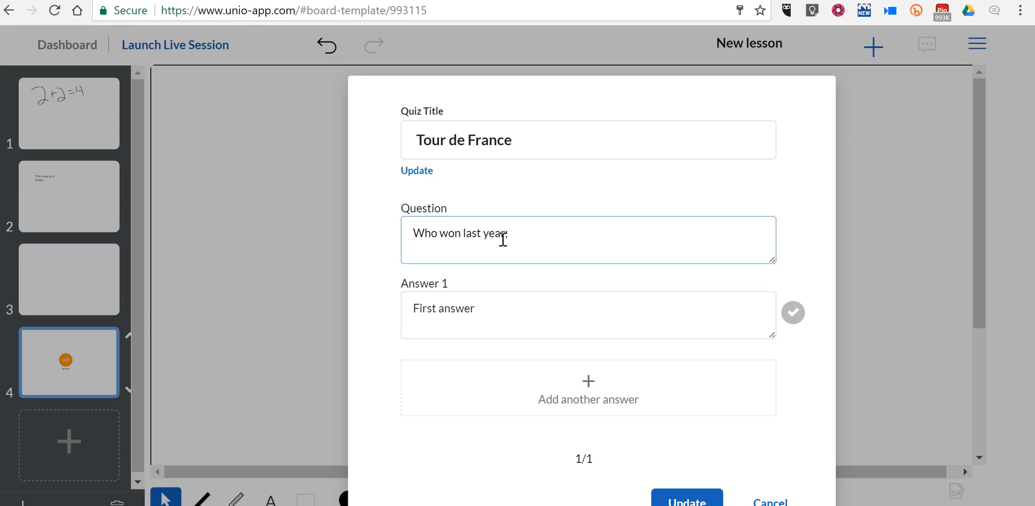
type("'s tour")
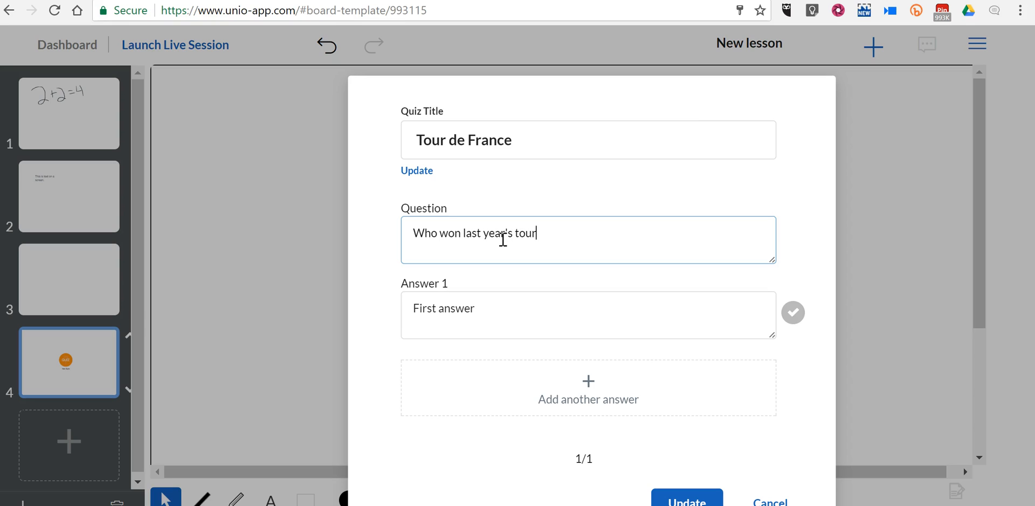
type("Tour d")
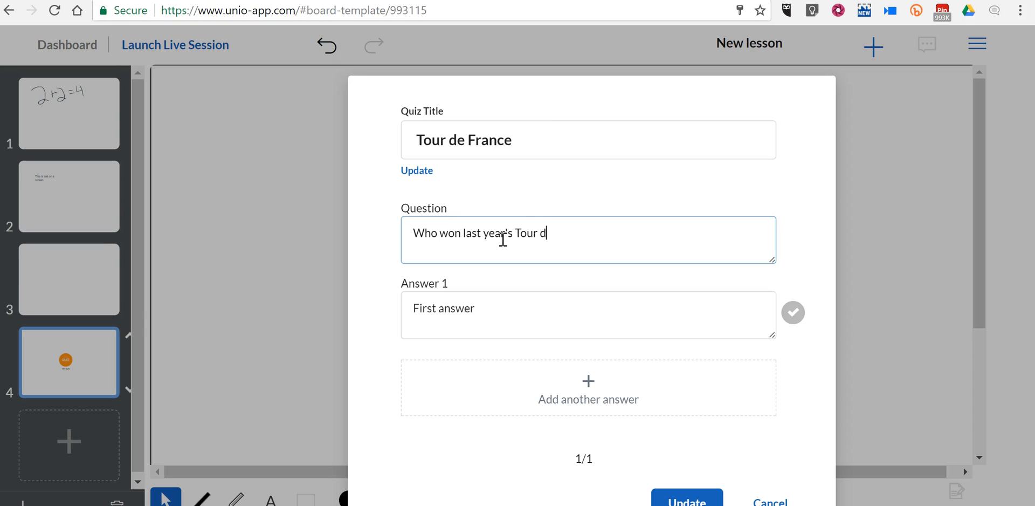
type("e France")
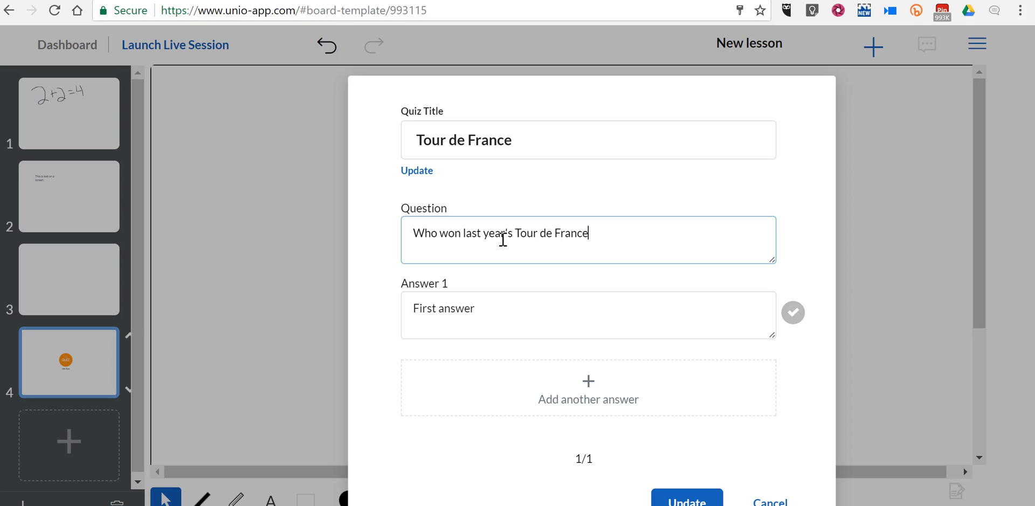
- Enter answers Froome and Thomas, then finish the quiz
left_click(473, 316)
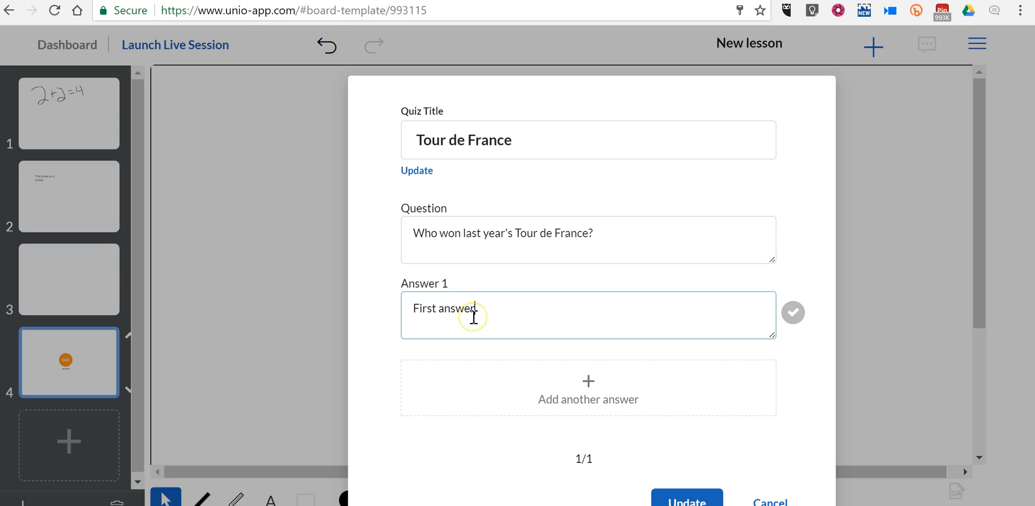
type("F")
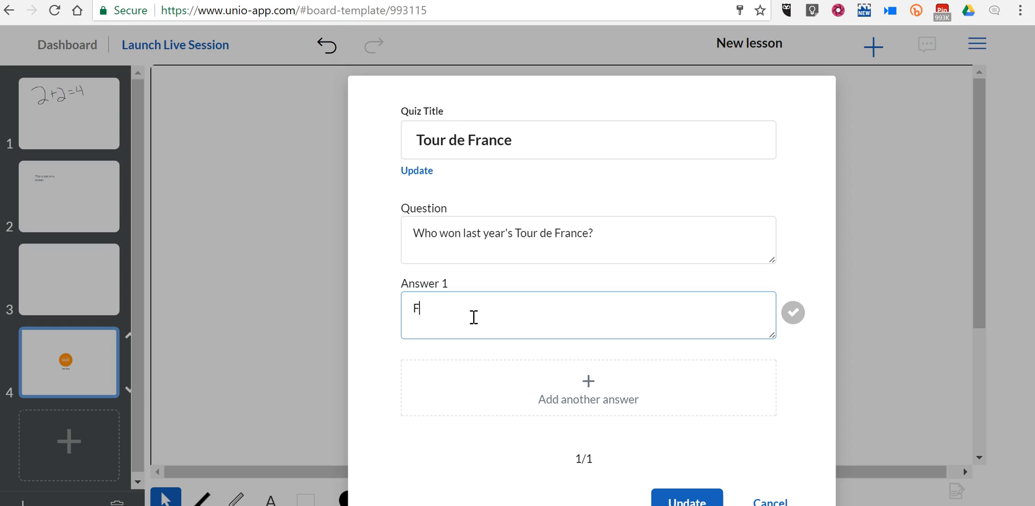
type("roome")
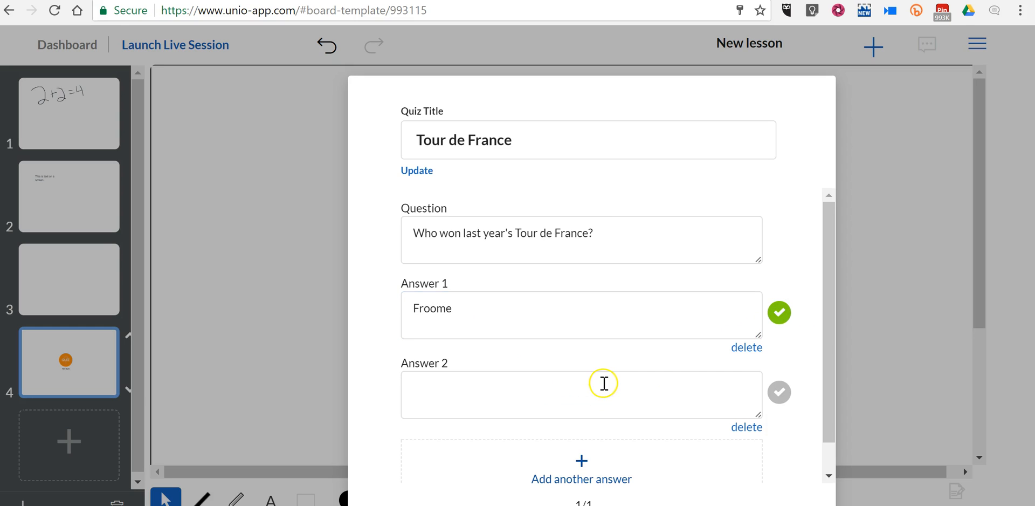
type("T")
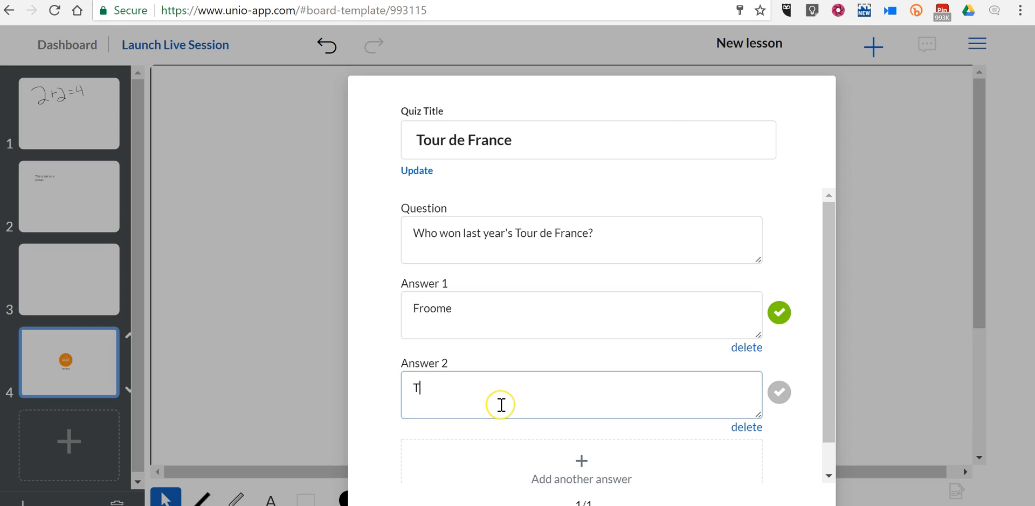
type("homas")
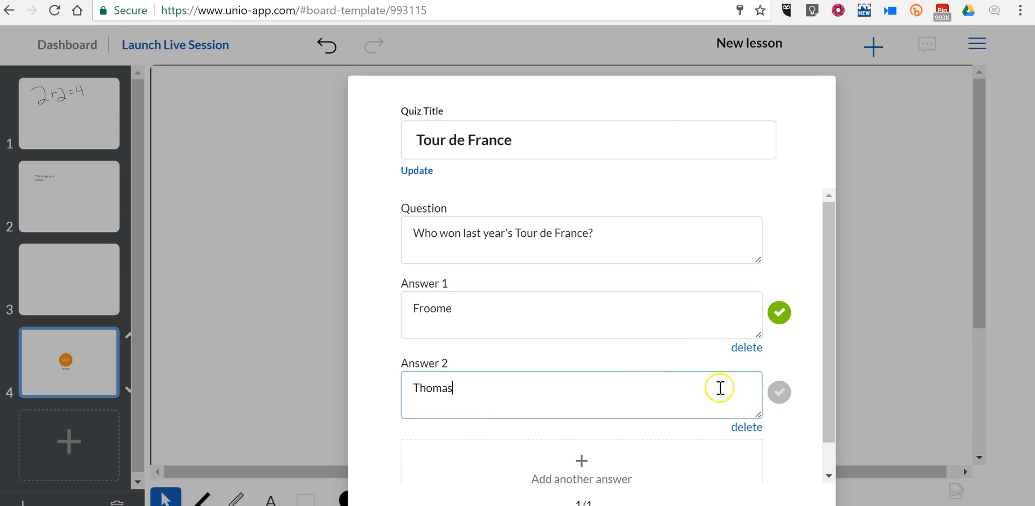
scroll("down", 3)
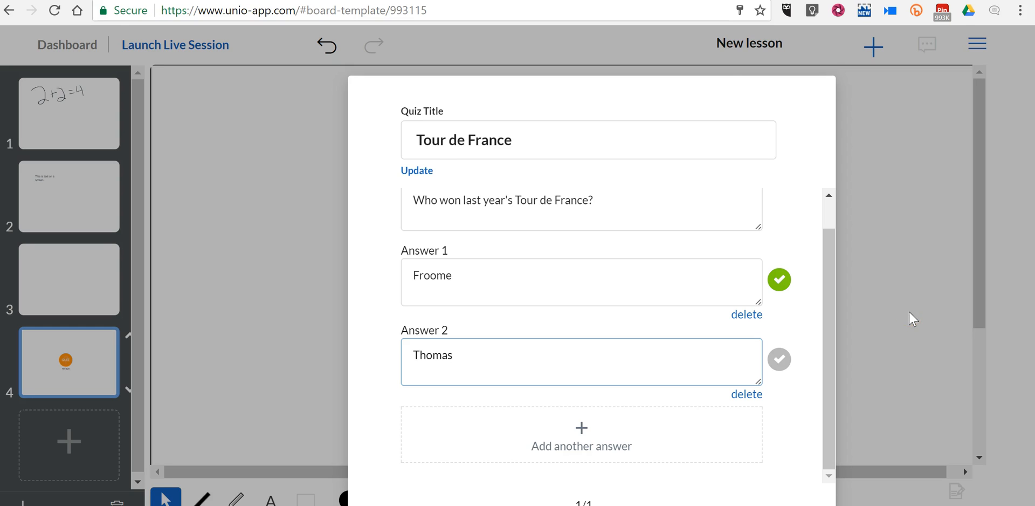
scroll("down", 3)
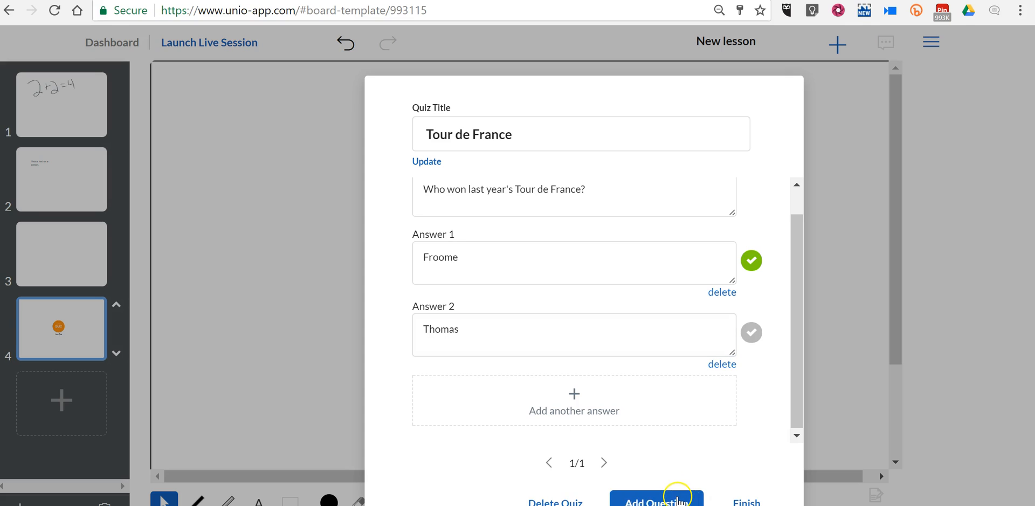
mouse_move(754, 495)
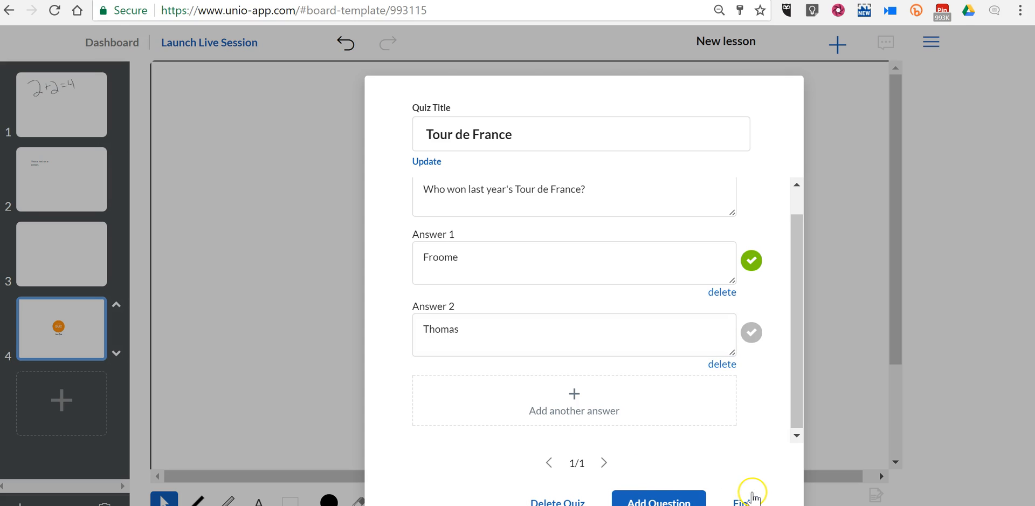
left_click(752, 497)
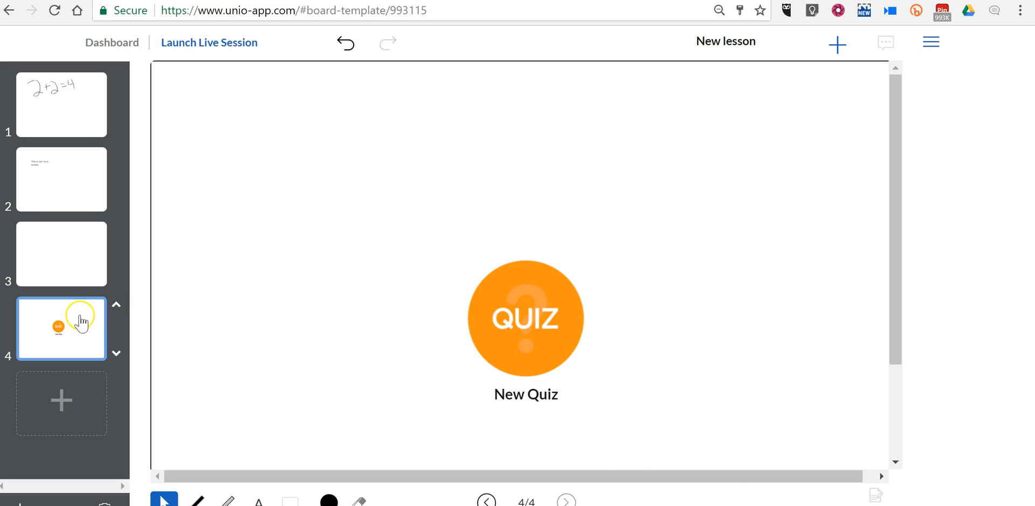
- Move the quiz slide up to position 3 and start the live session
left_click(117, 305)
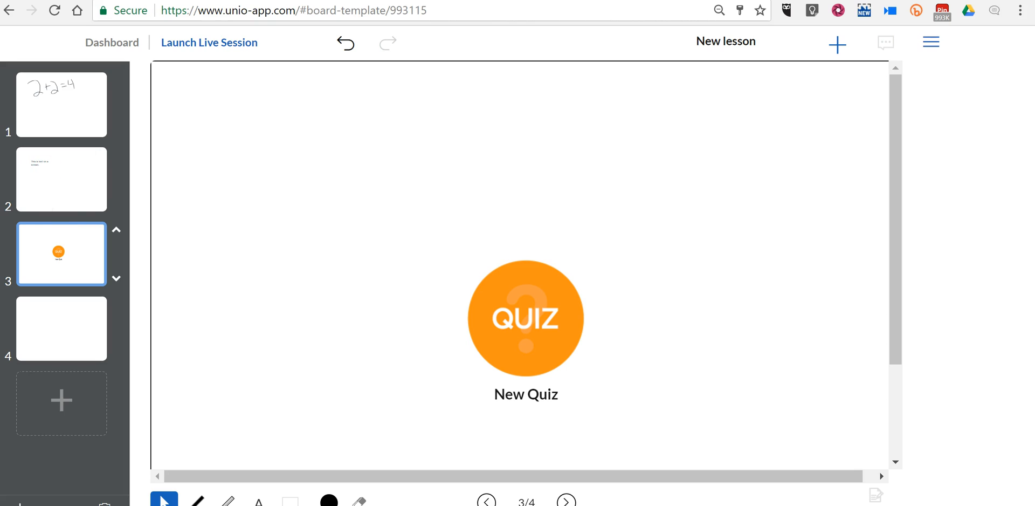
left_click(209, 43)
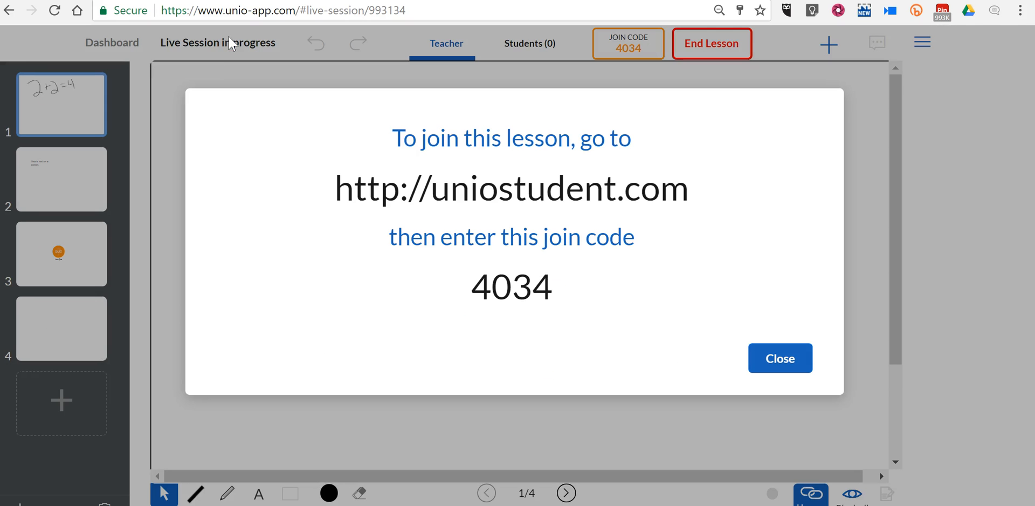
mouse_move(693, 189)
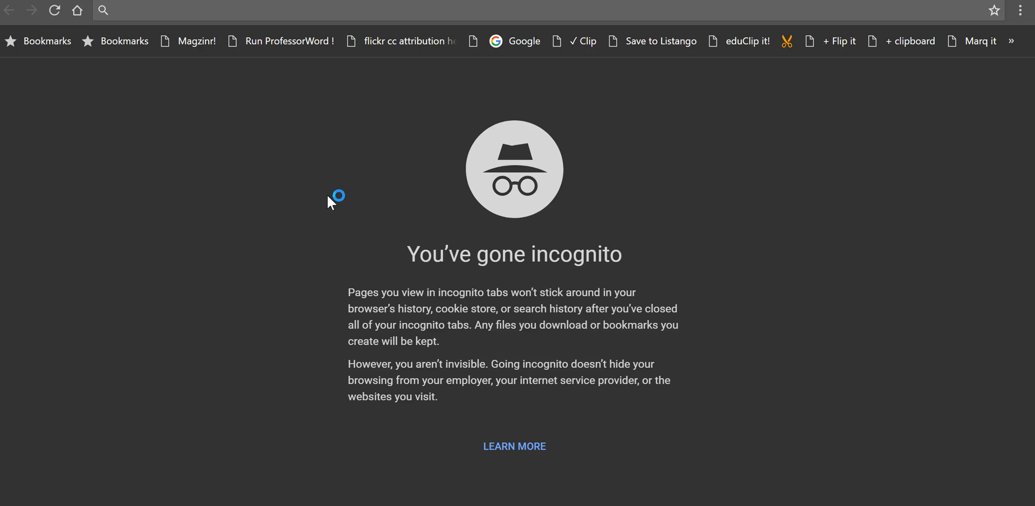
- Join the lesson at uniostudent.com as Mason with code 4034, accepting the terms
type("uniostudent.com")
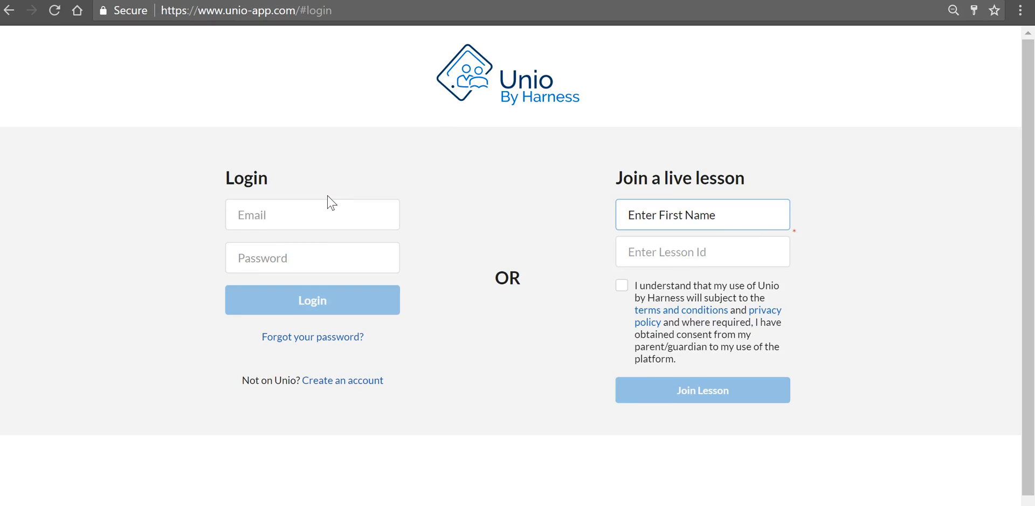
left_click(702, 390)
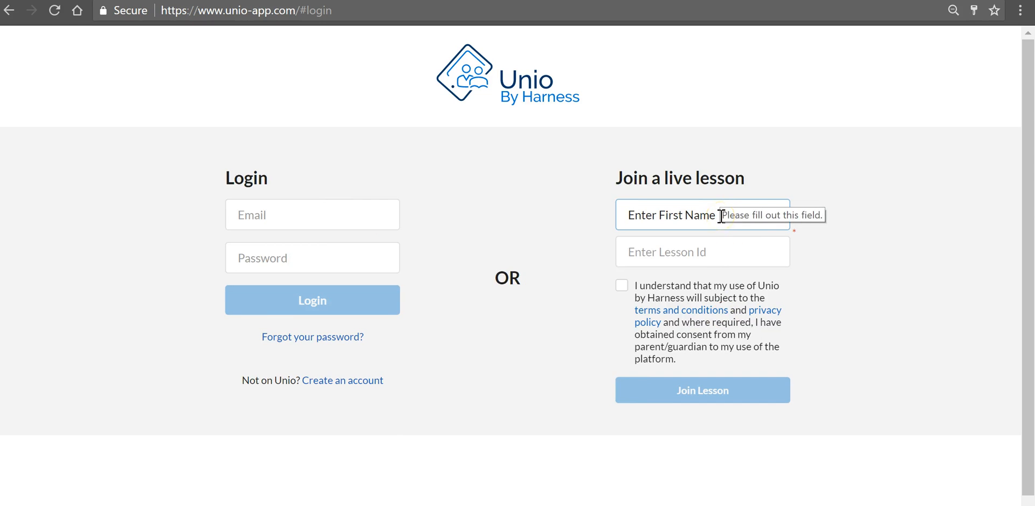
type("Mason")
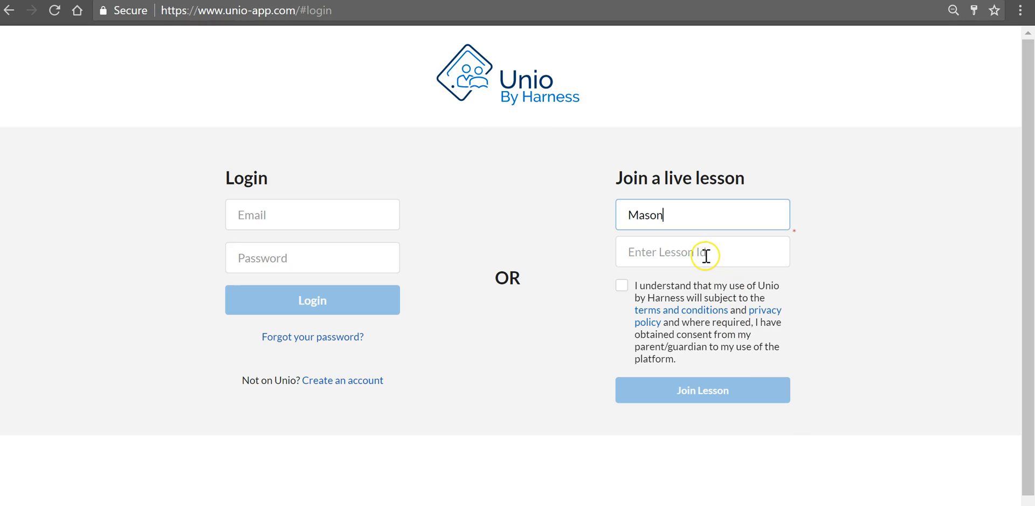
type("4034")
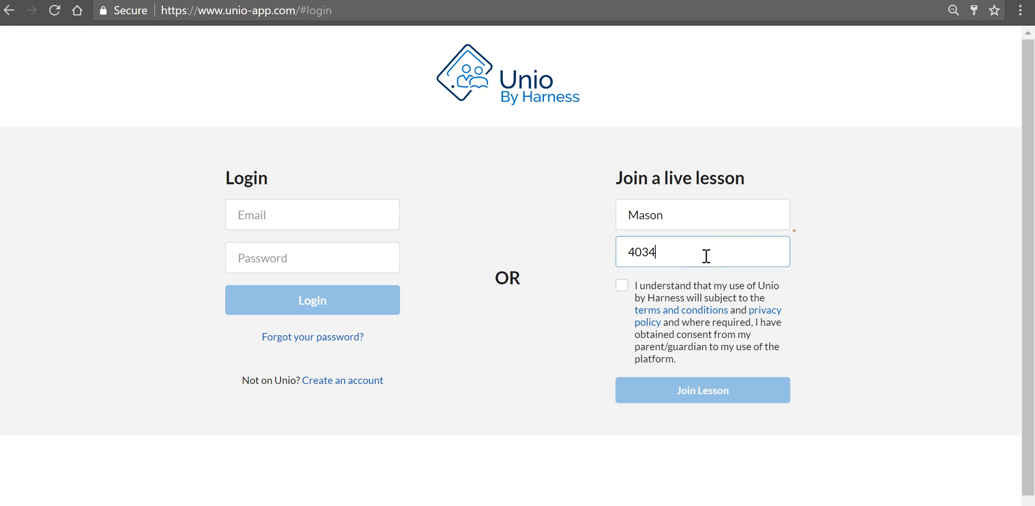
left_click(622, 285)
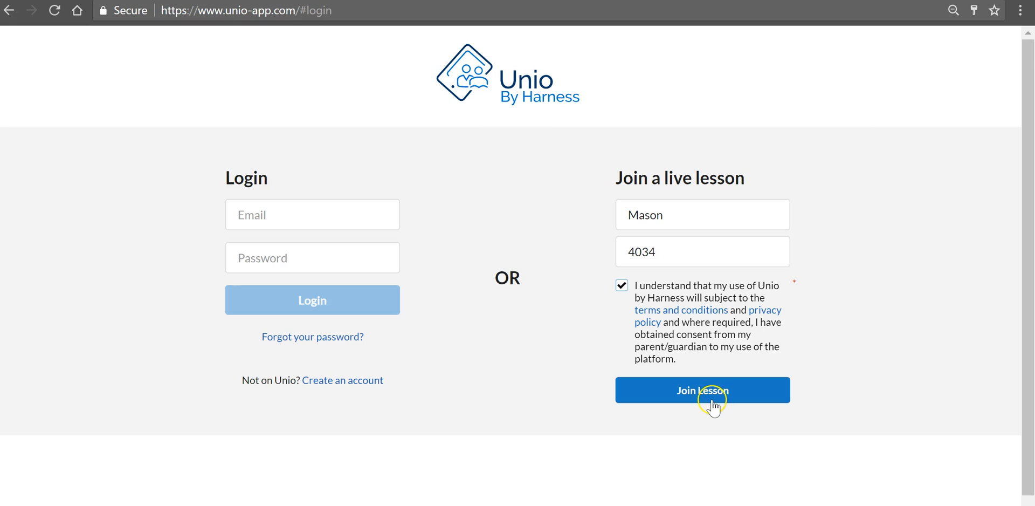
left_click(703, 390)
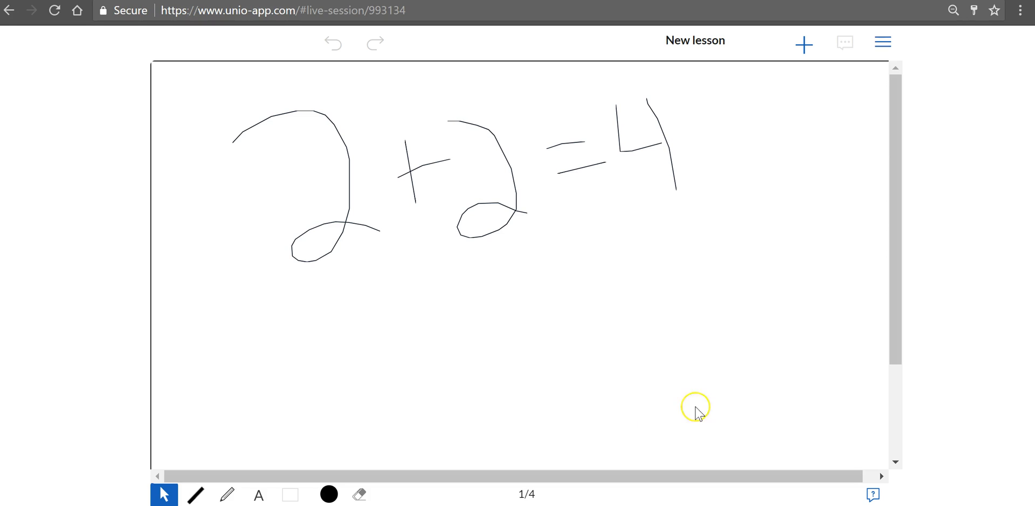
mouse_move(779, 75)
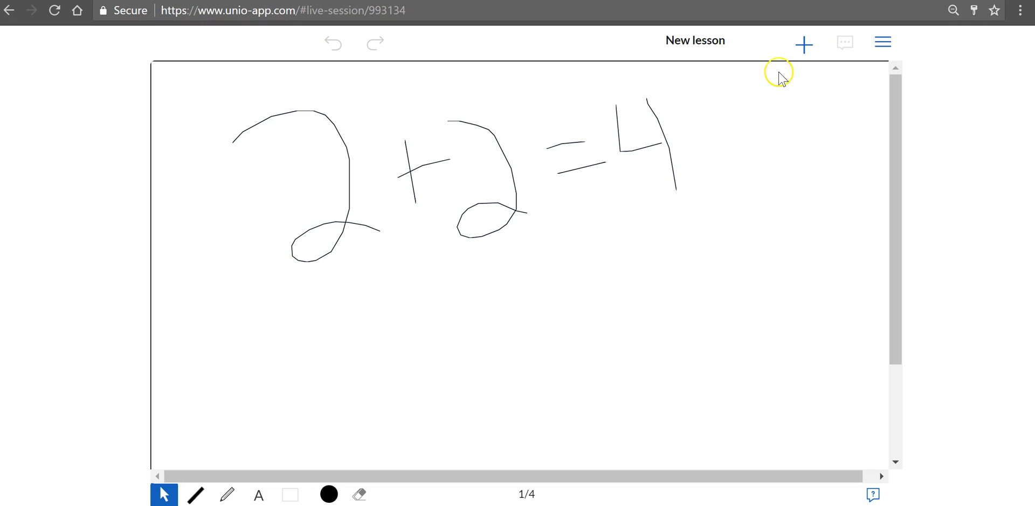
mouse_move(226, 477)
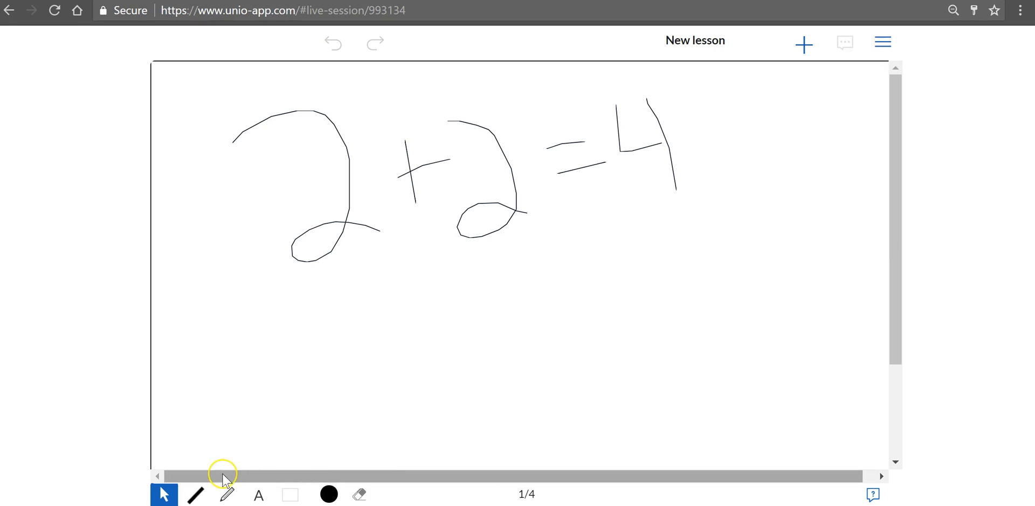
mouse_move(249, 478)
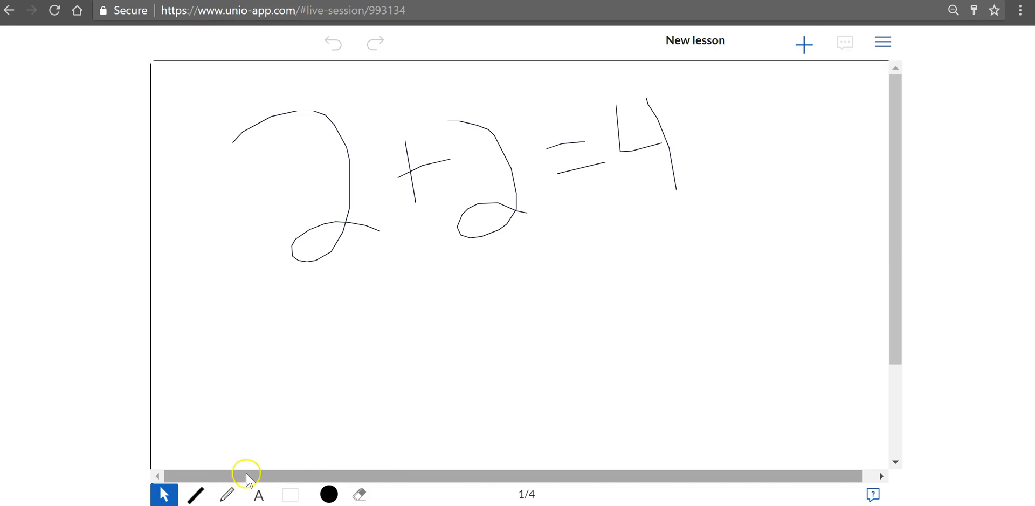
mouse_move(667, 433)
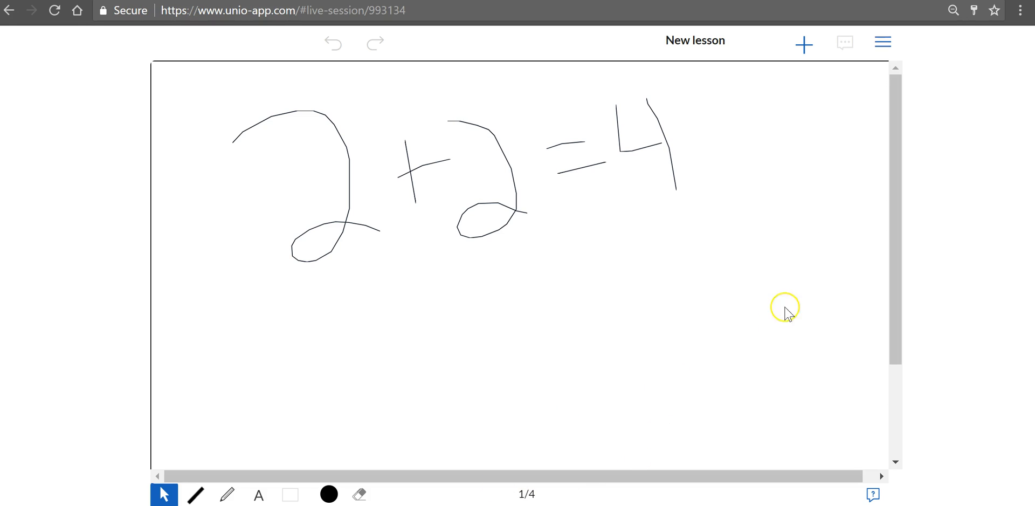
- As the student, sketch two pencil strokes below the 2+2=4 sum on slide 1
left_click(883, 41)
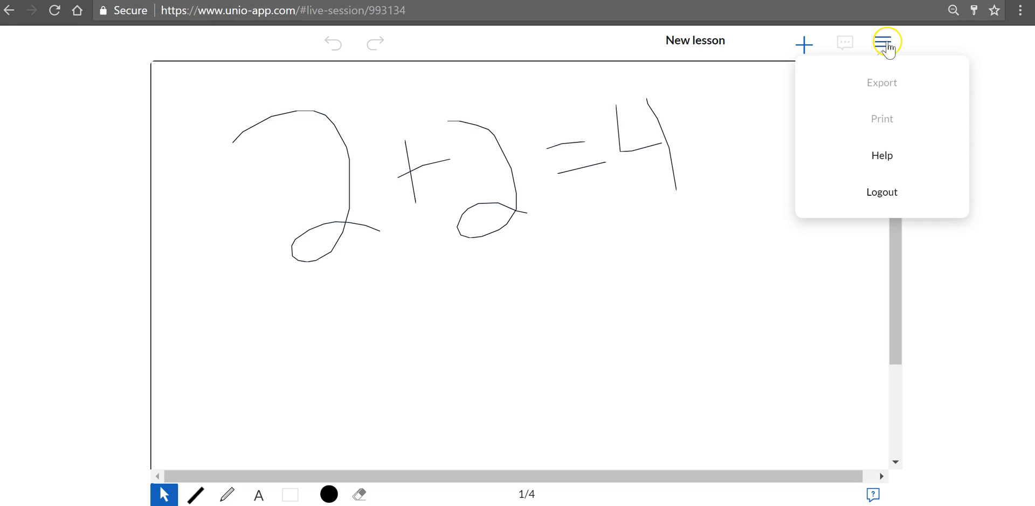
left_click(804, 44)
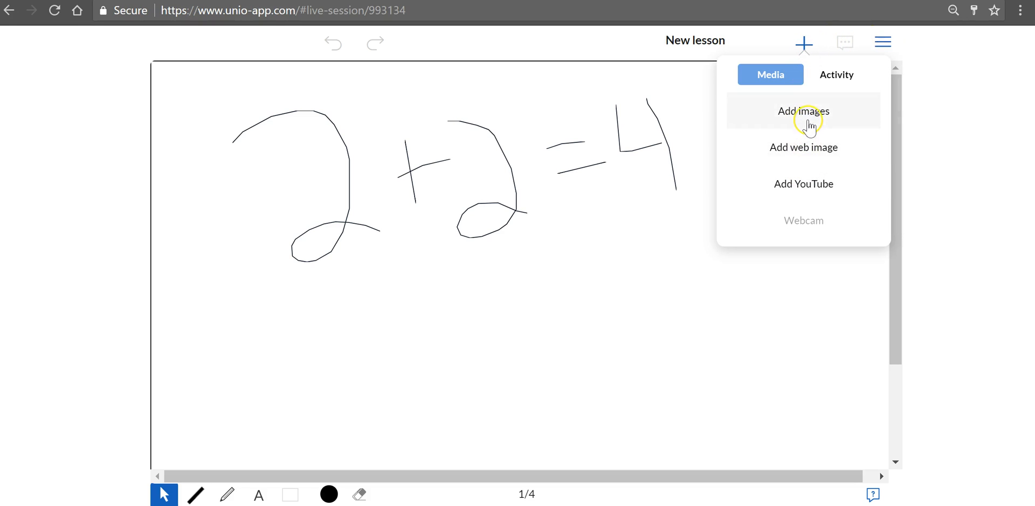
mouse_move(811, 43)
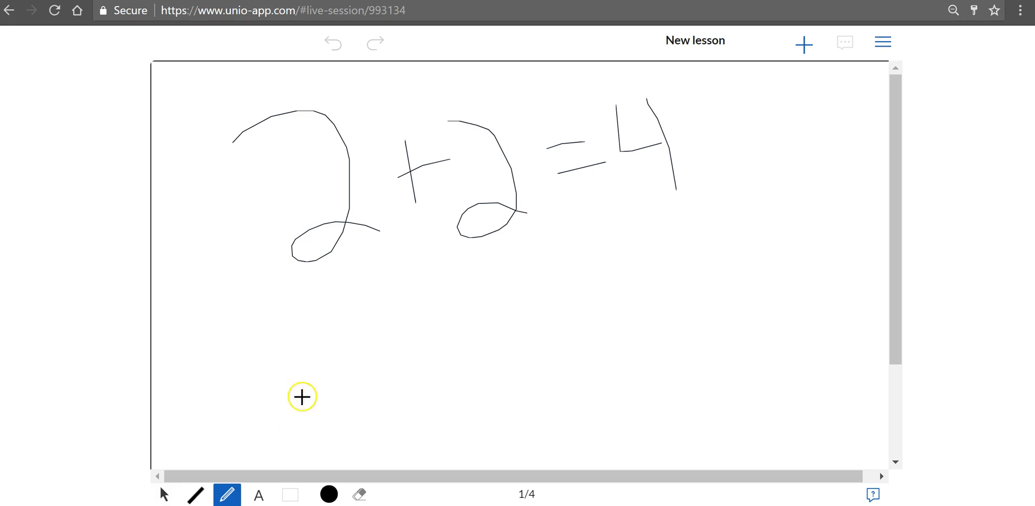
left_click_drag(333, 310, 415, 337)
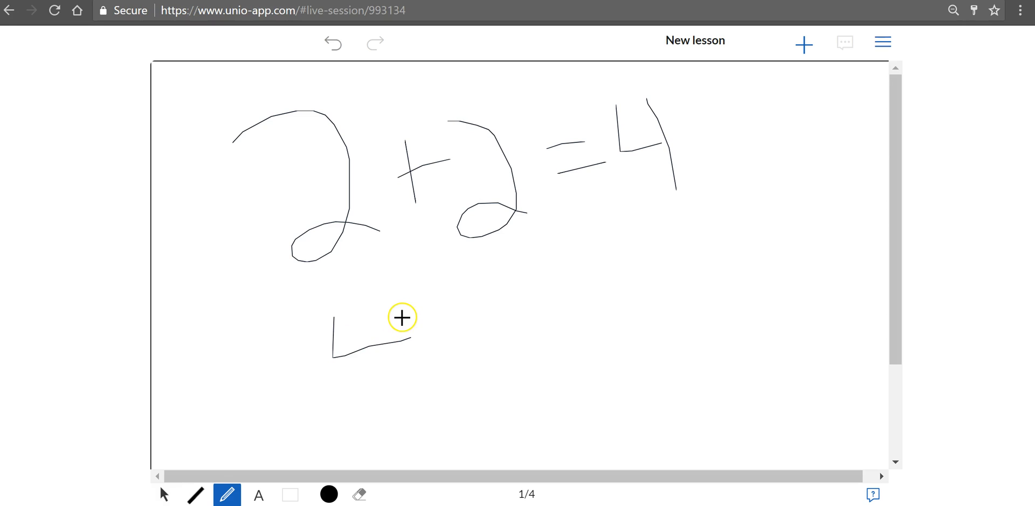
left_click_drag(400, 311, 429, 433)
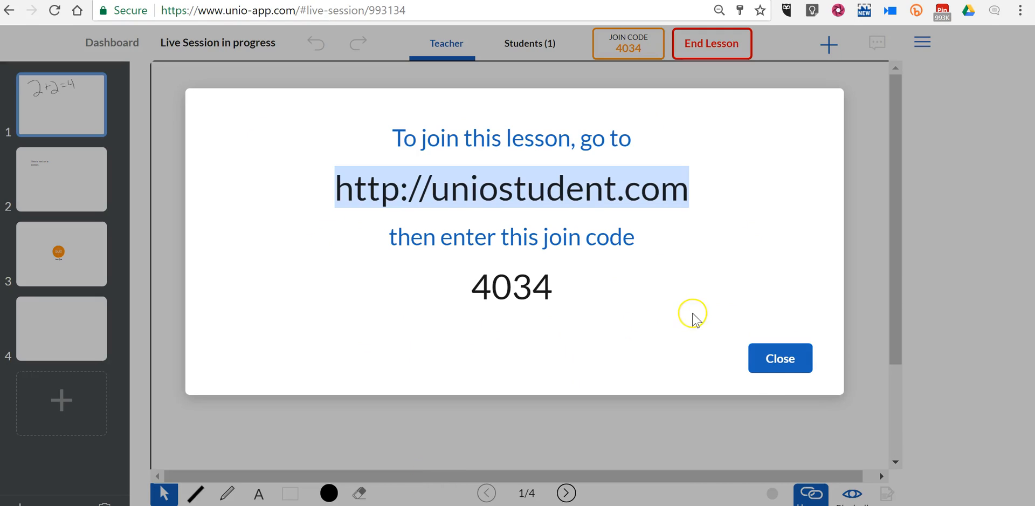
- Close the join dialog, step through slides 2 and 3, and launch the Tour de France quiz
left_click(780, 358)
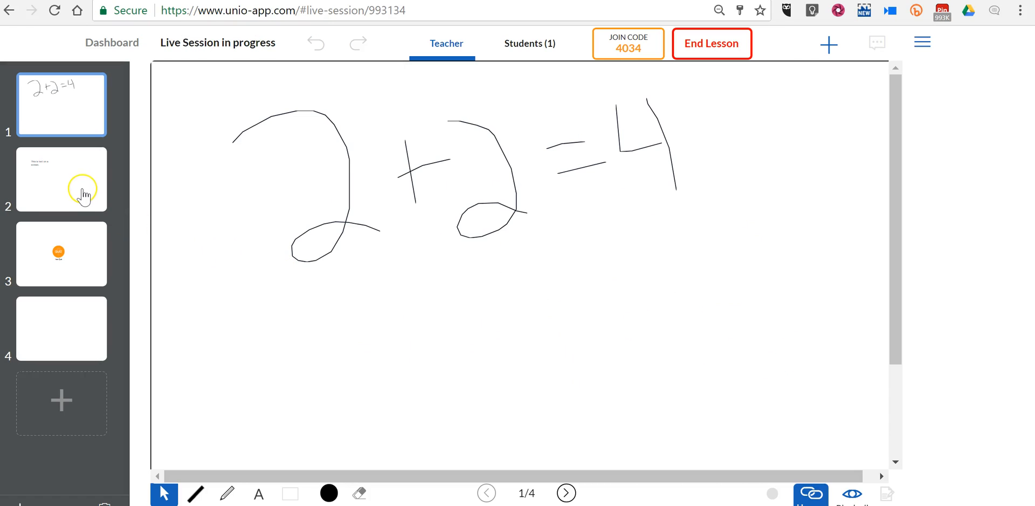
left_click(61, 178)
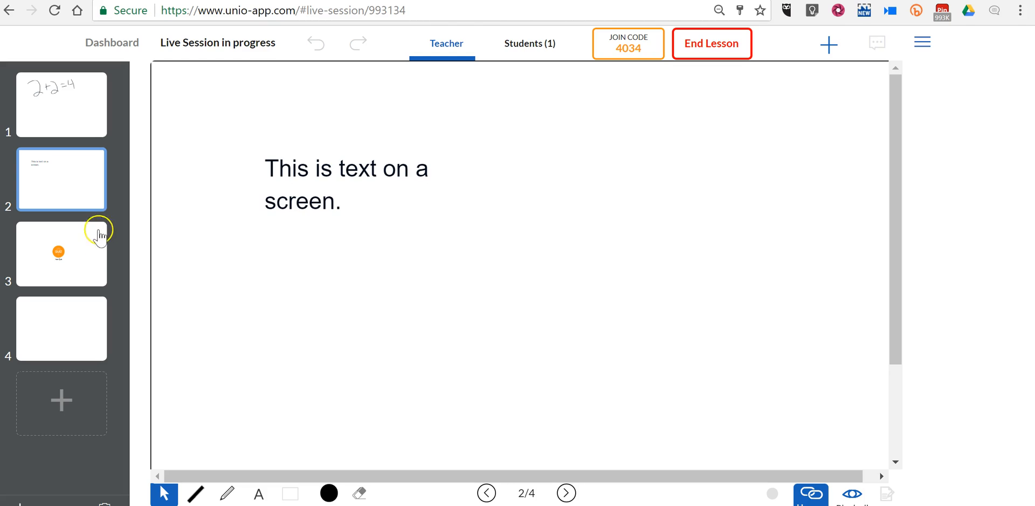
left_click(59, 256)
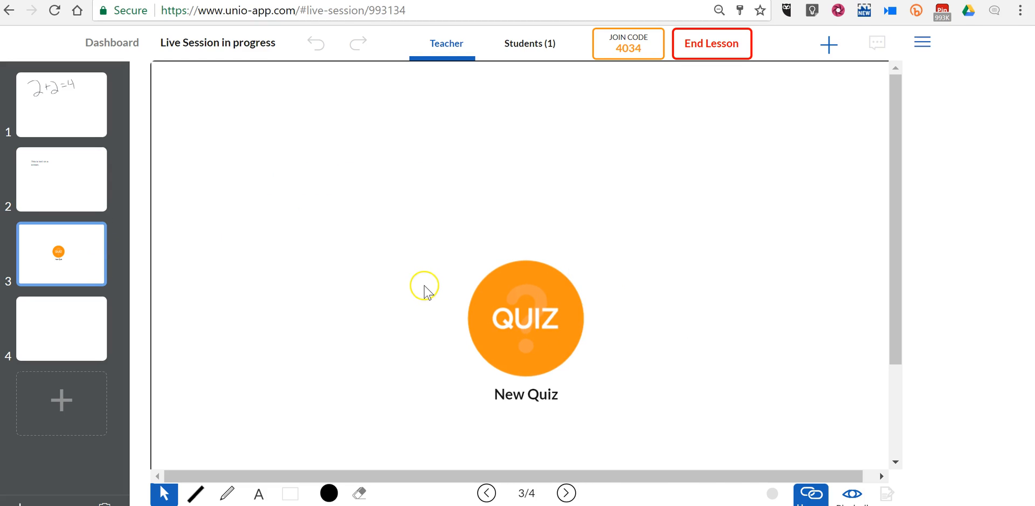
left_click(525, 318)
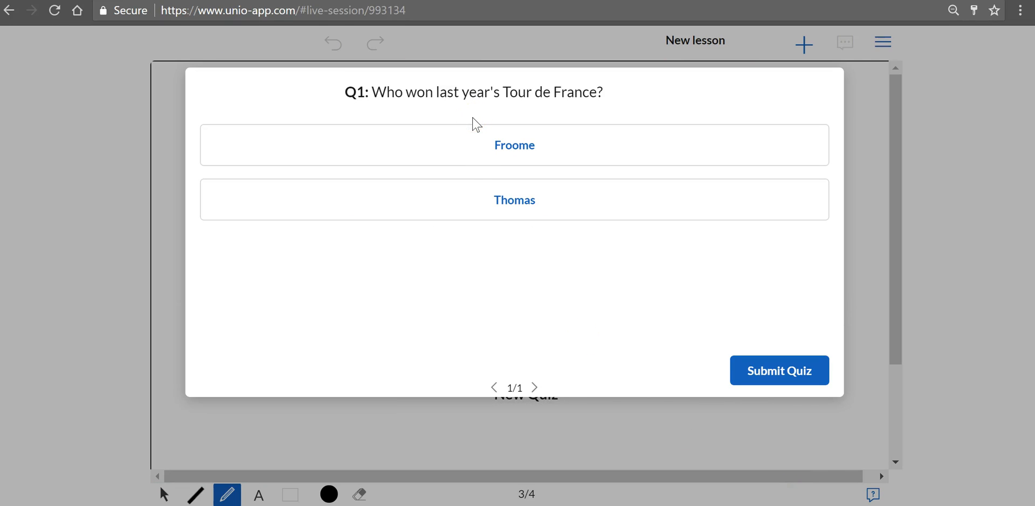
- As the student, answer Froome to the Tour de France question and confirm quiz submission
left_click(514, 144)
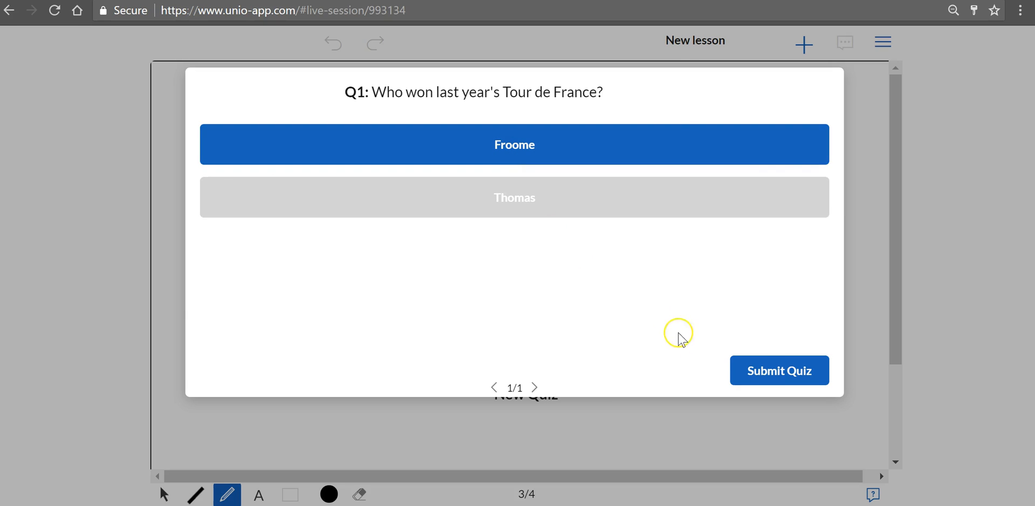
left_click(779, 370)
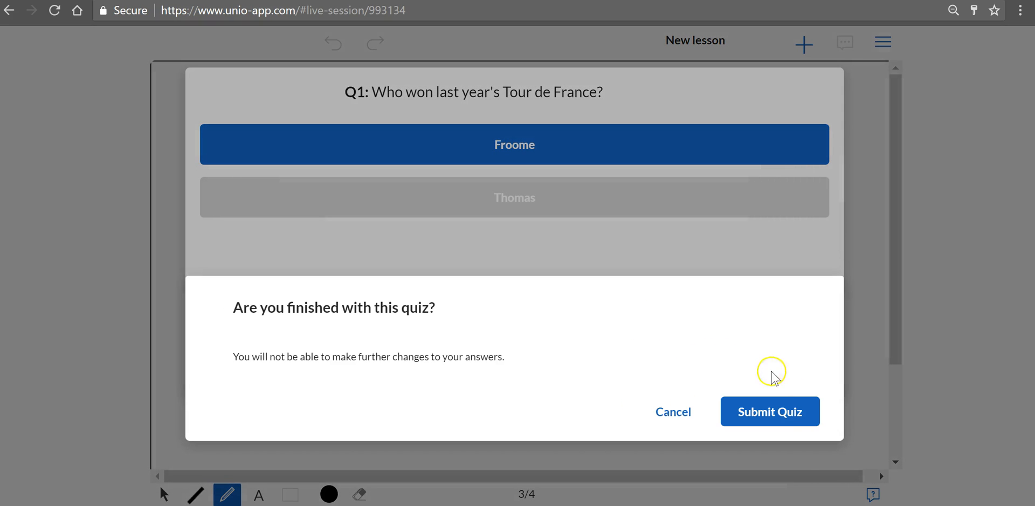
left_click(769, 411)
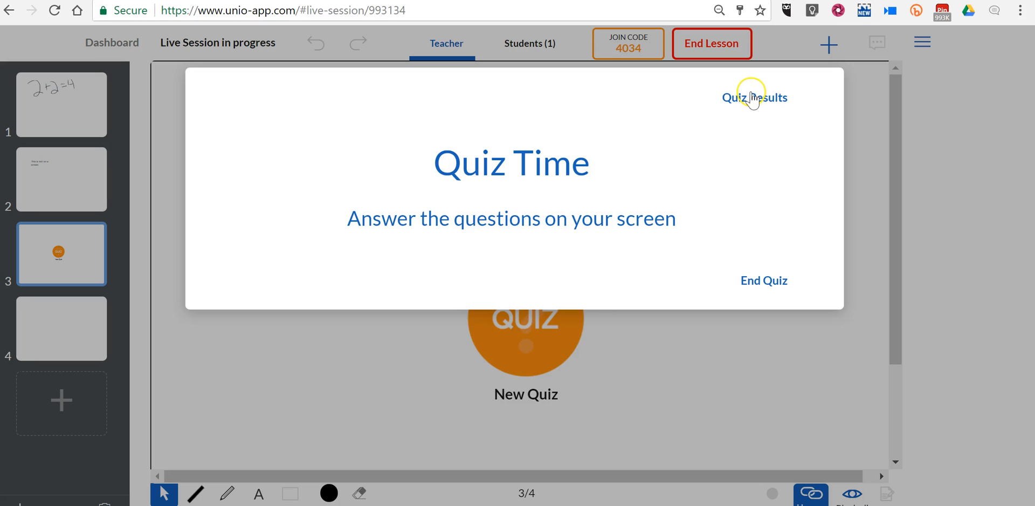
- Review the 1/1 quiz result, then end the quiz and the live lesson
left_click(754, 98)
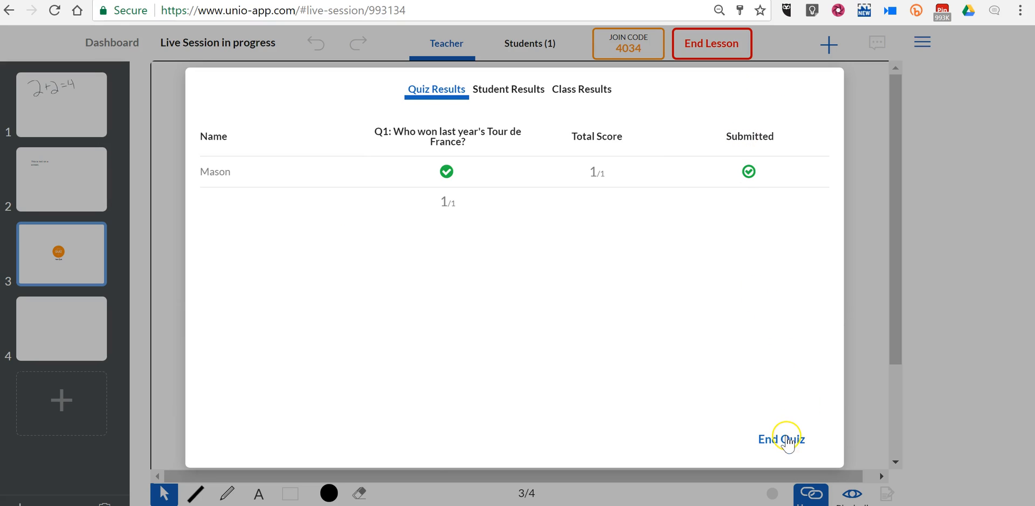
left_click(781, 438)
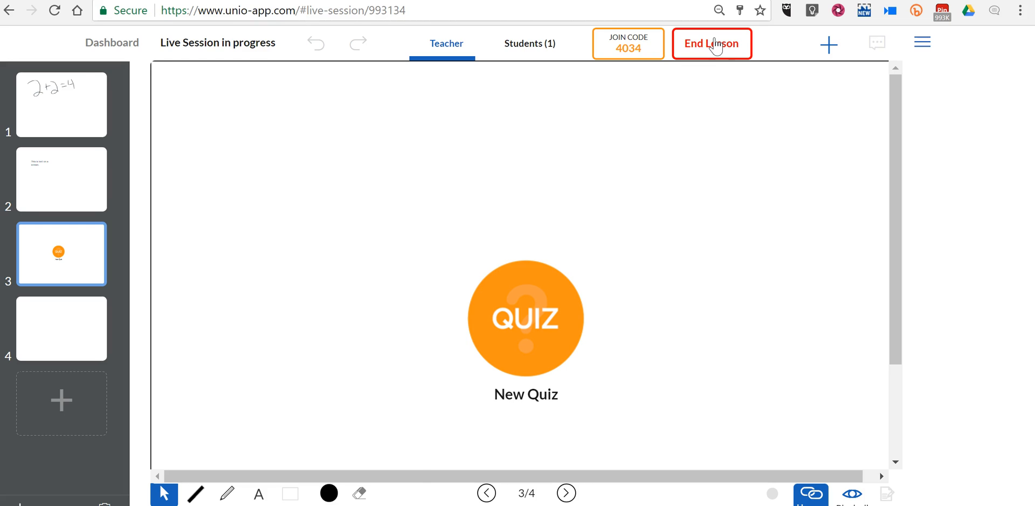
left_click(712, 43)
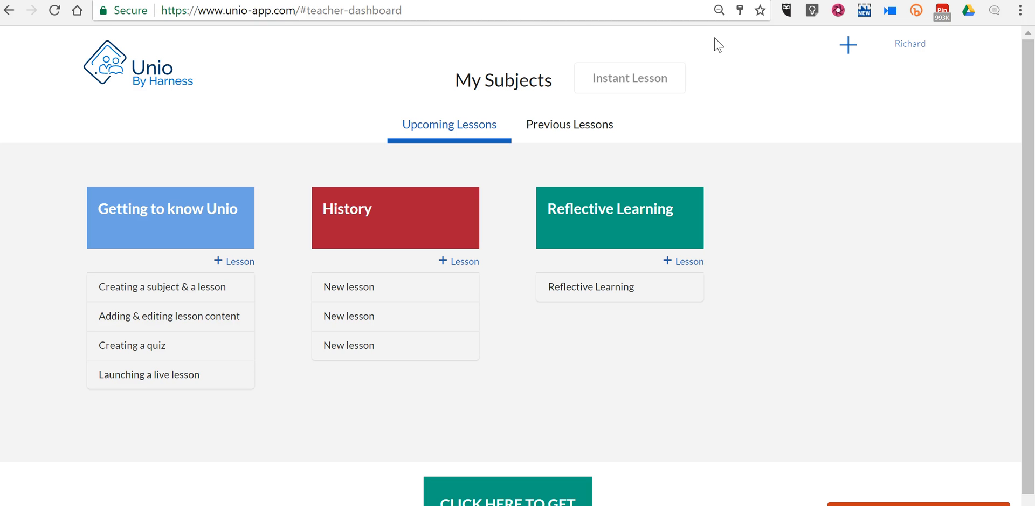